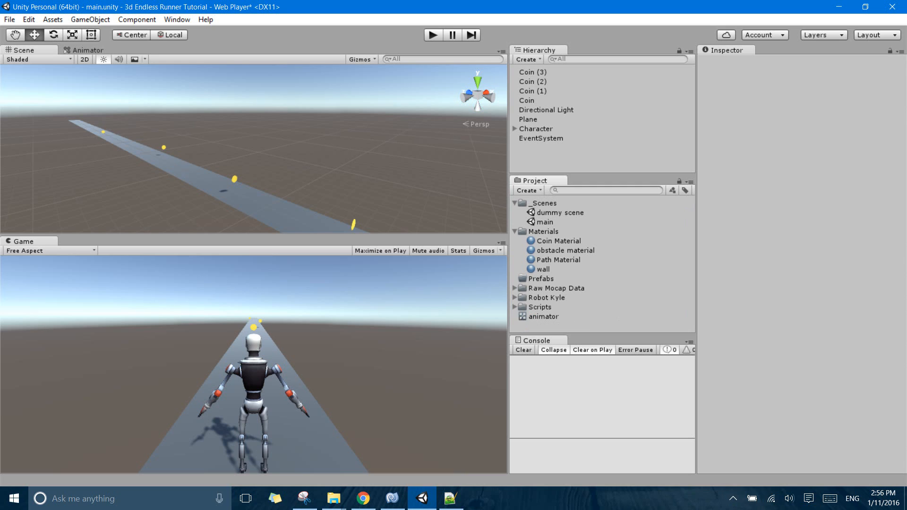
Create a Cube, reset its transform, and set its Y position to 0.5 on the path.
click(526, 58)
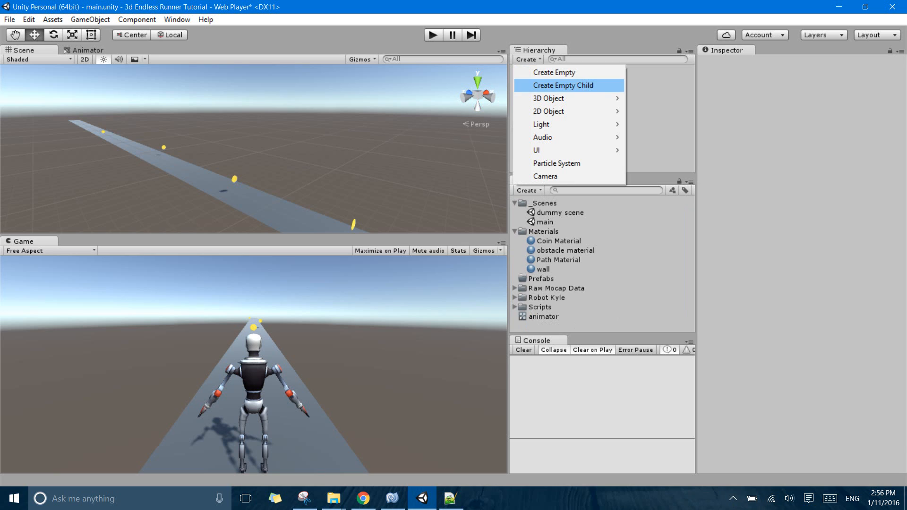
mouse_move(548, 98)
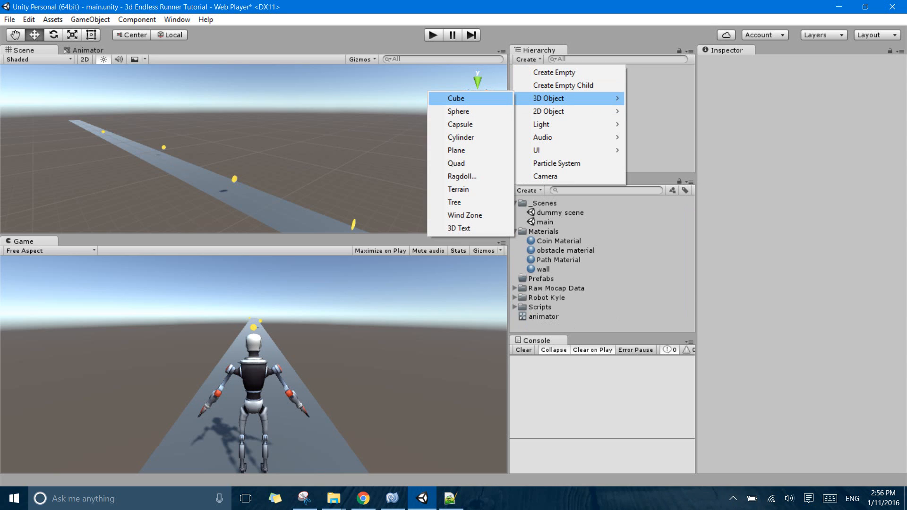
click(457, 98)
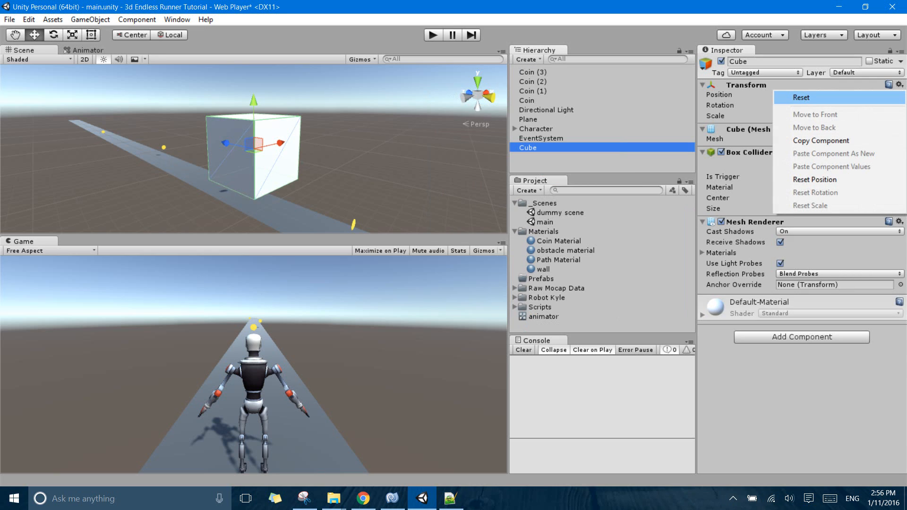
click(801, 97)
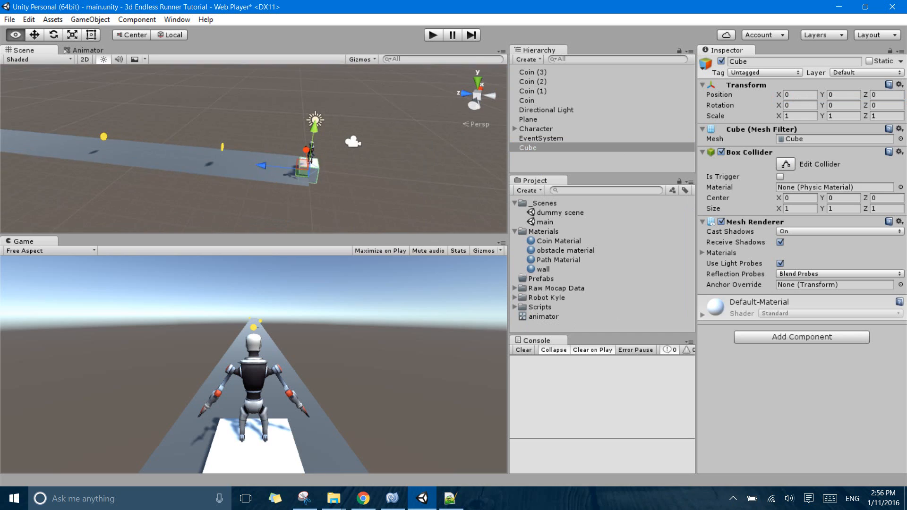
click(841, 90)
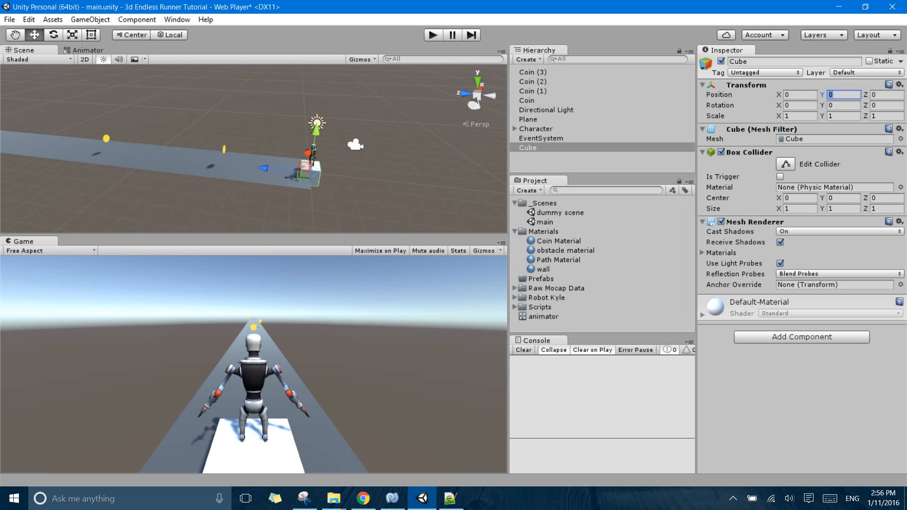
text(0.5)
click(887, 94)
text(11)
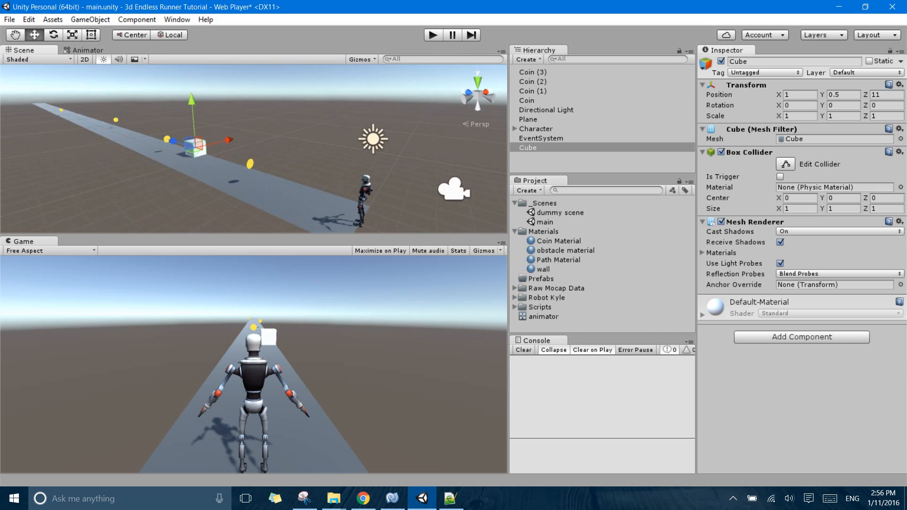
click(565, 250)
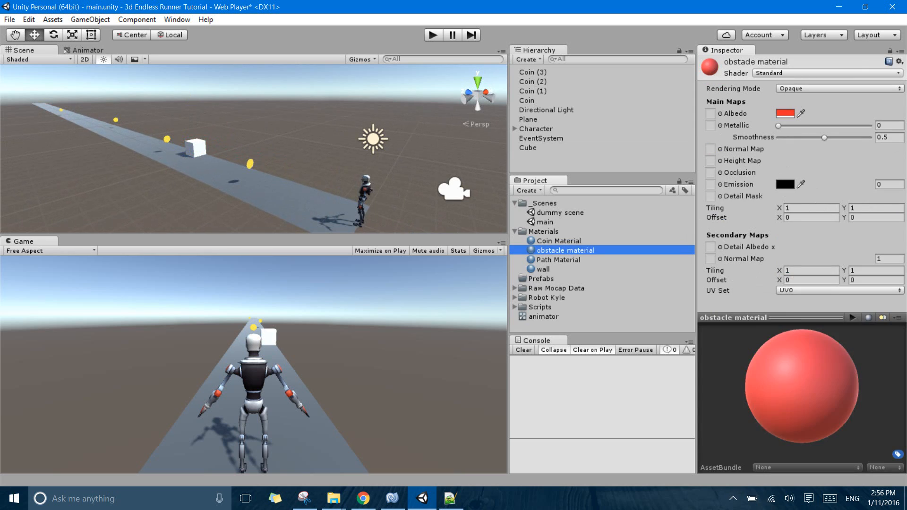
click(542, 268)
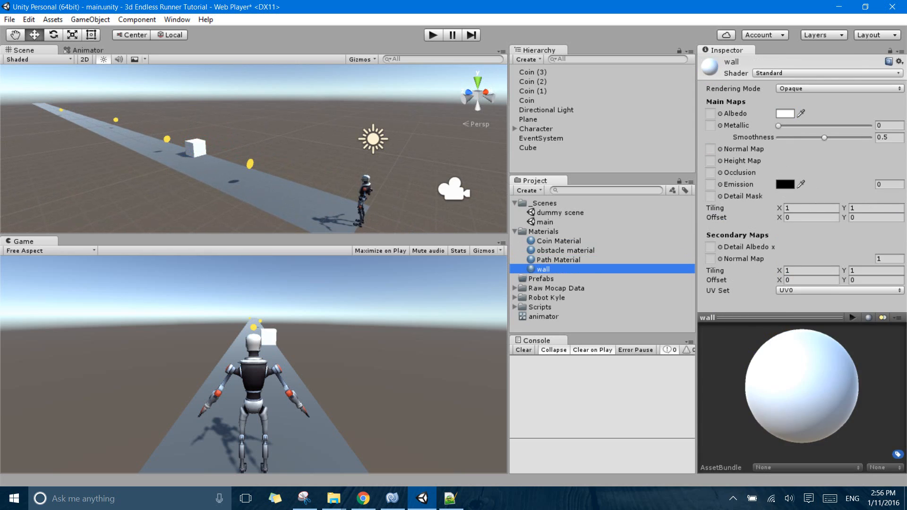
click(565, 251)
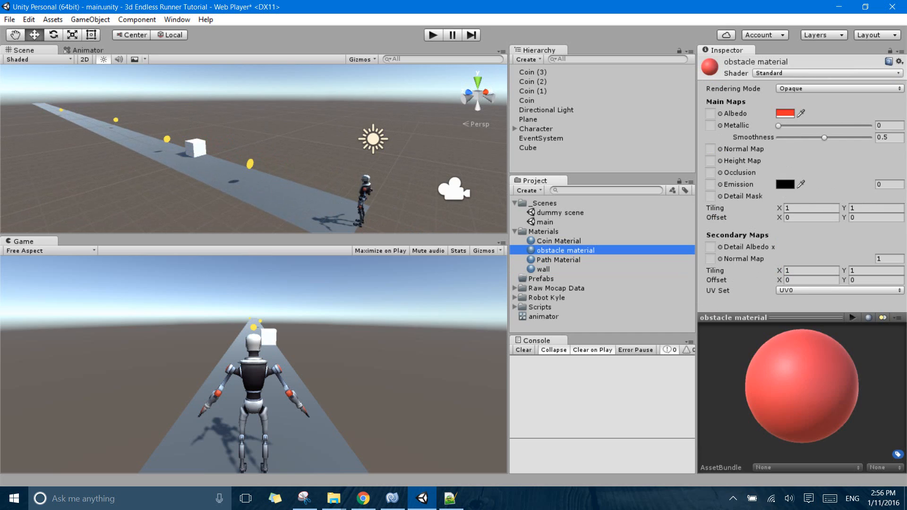
click(558, 240)
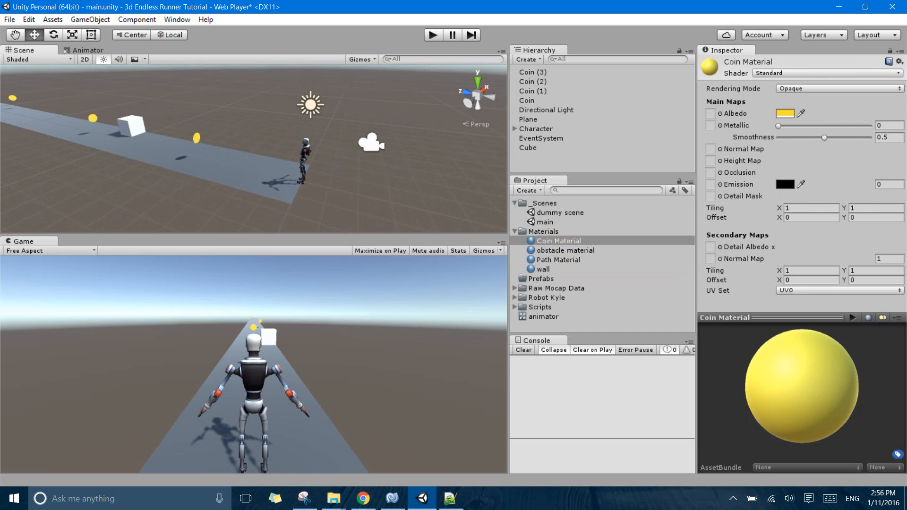
click(558, 259)
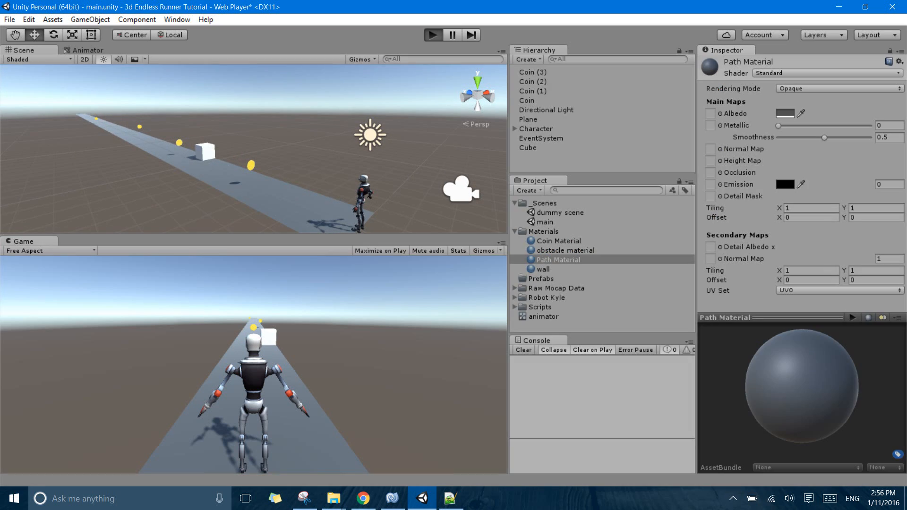
Play the game, inspect the 'coin counter = 1' console message, then select Character.
click(443, 36)
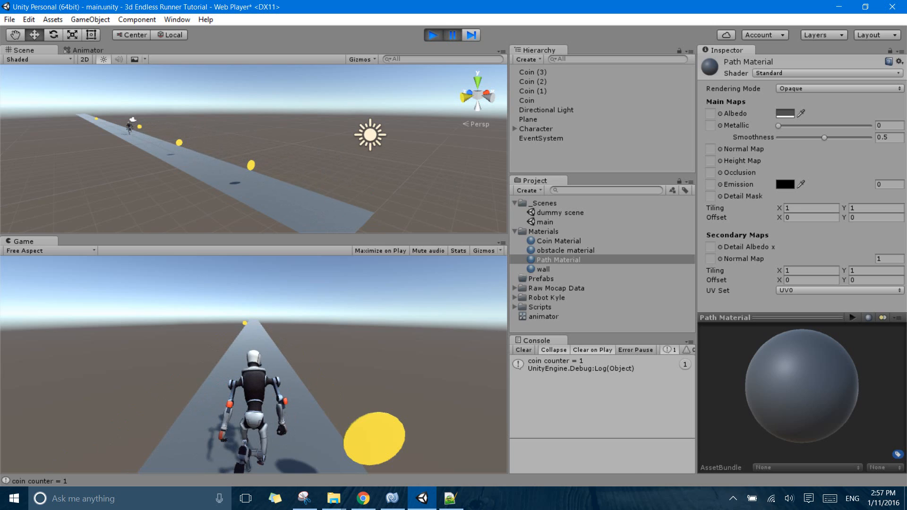
click(578, 364)
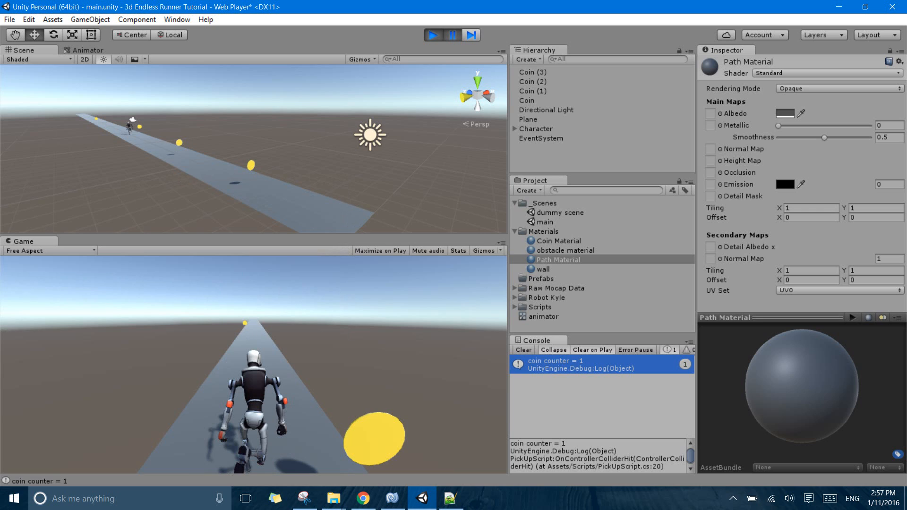
click(536, 128)
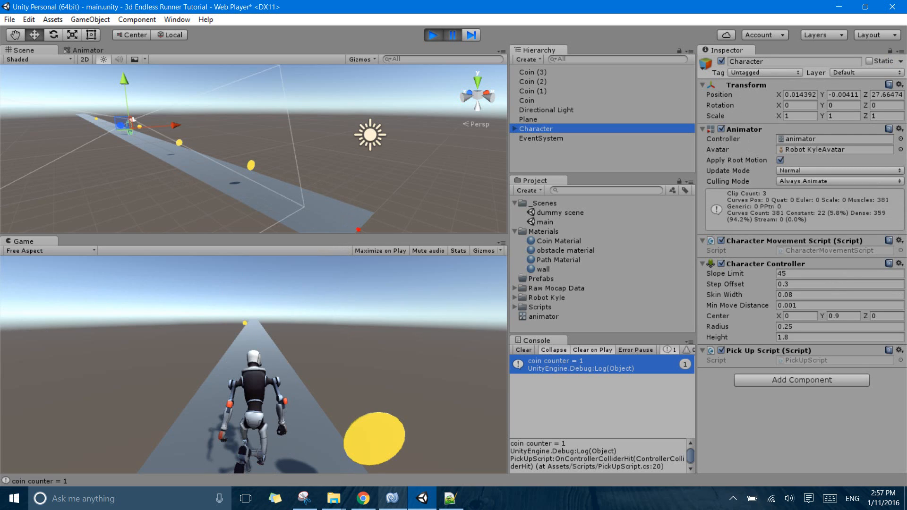
Review PickUpScript in MonoDevelop, return to Unity and stop Play mode.
click(387, 499)
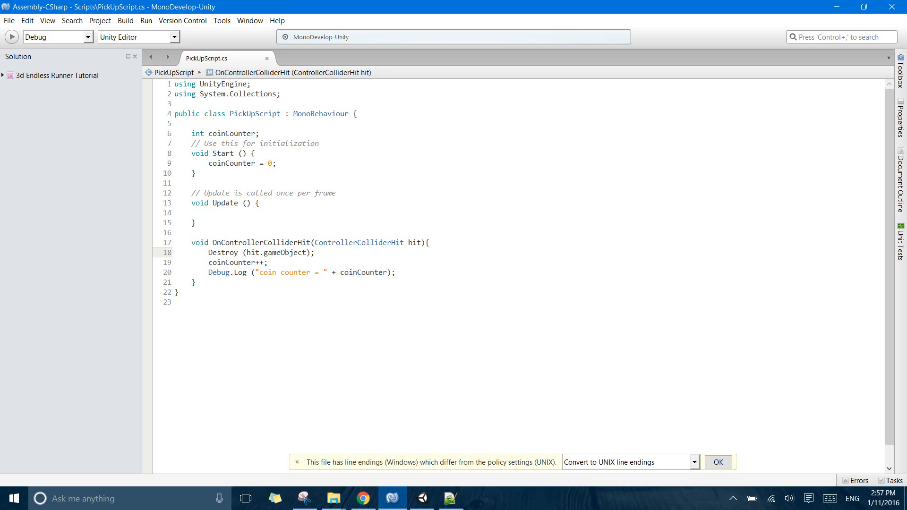
click(421, 498)
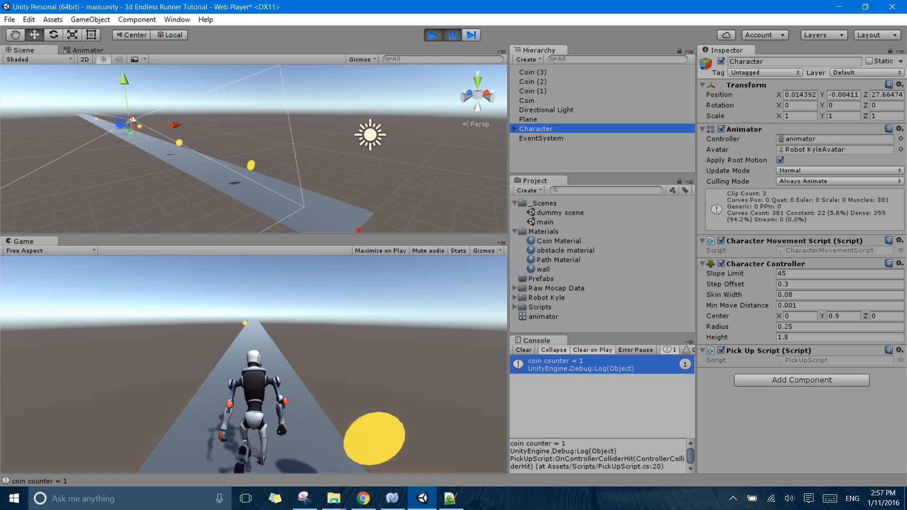
click(451, 36)
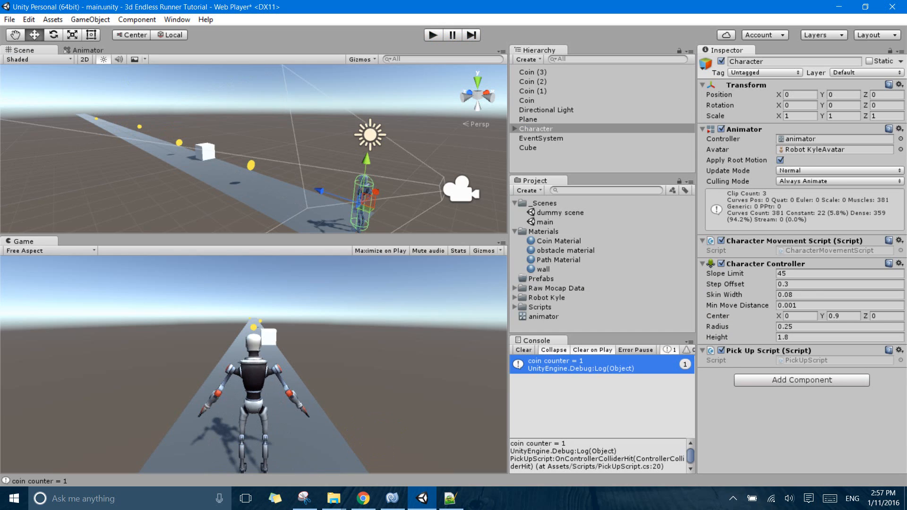
Inspect Coin through Coin (3) along the path, then revisit the pickup script's collision code.
click(526, 100)
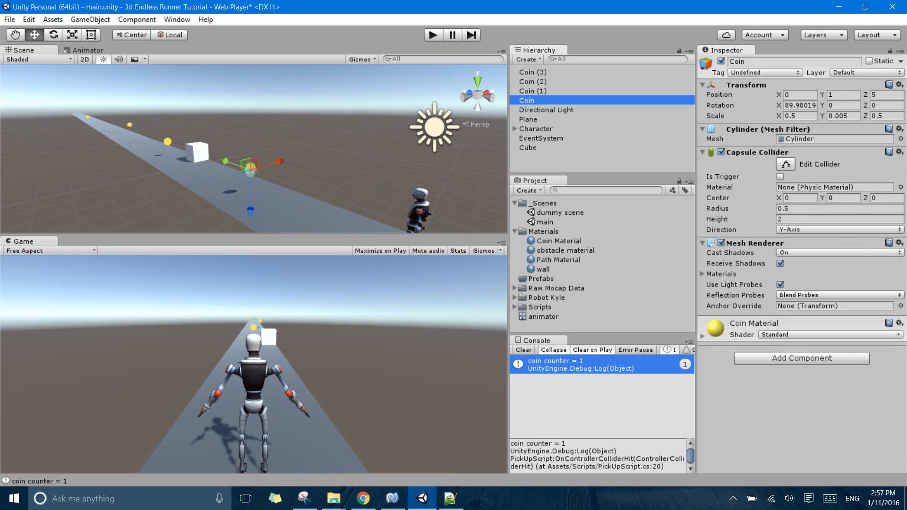
click(533, 91)
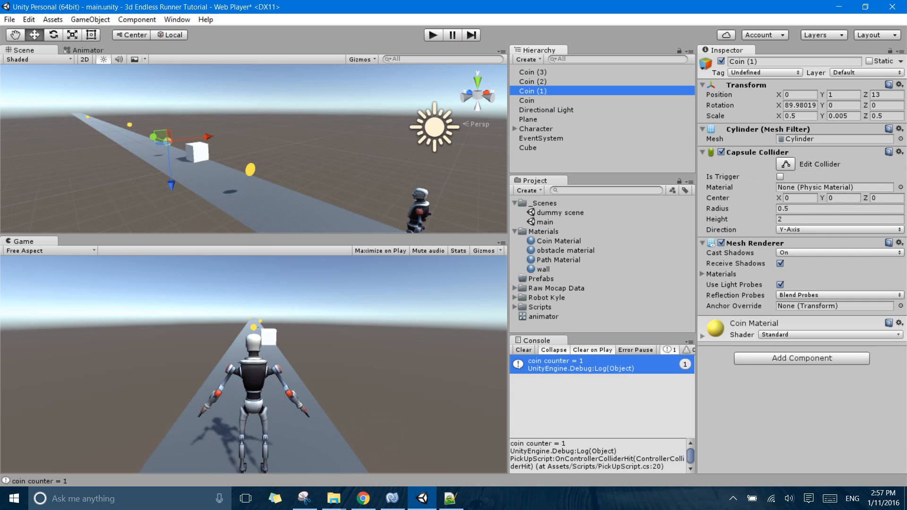
click(533, 81)
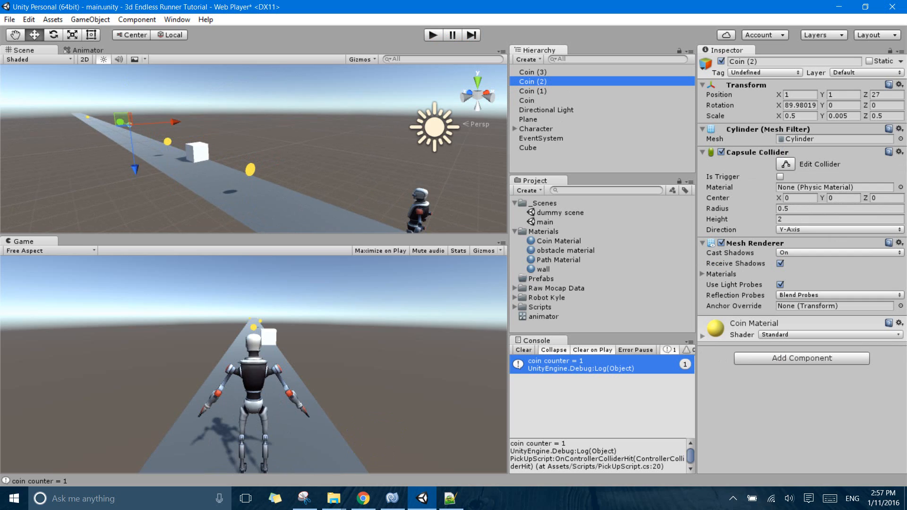
click(526, 71)
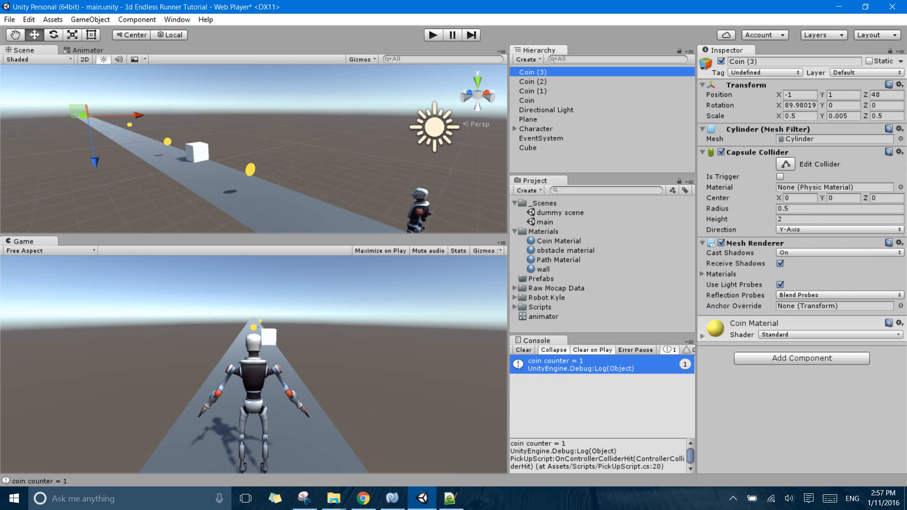
click(388, 497)
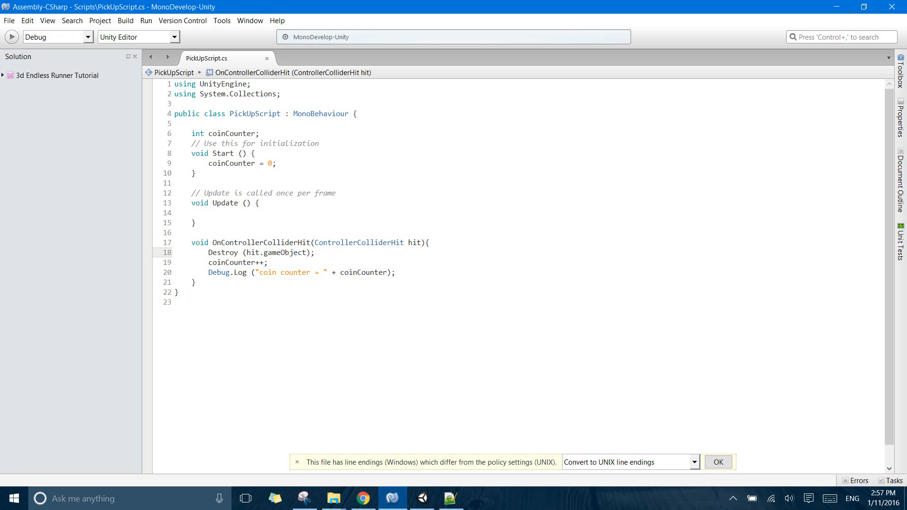
click(447, 497)
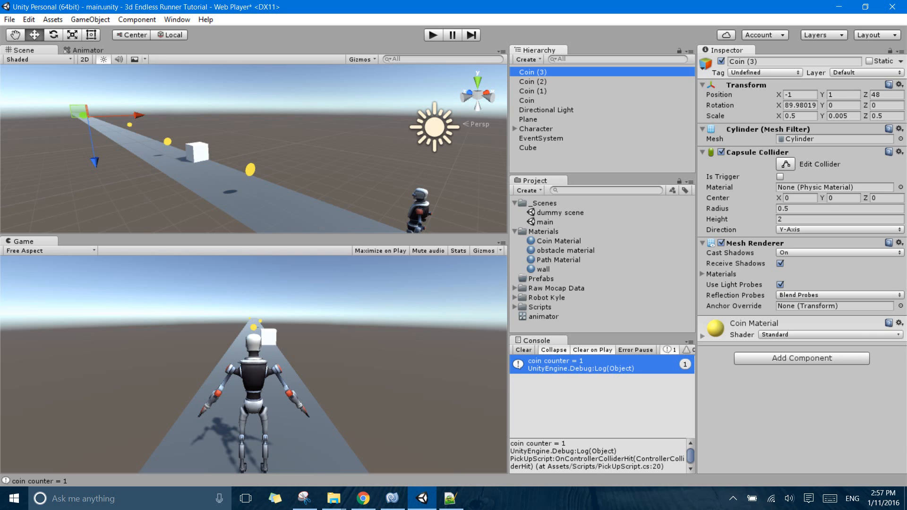
click(527, 147)
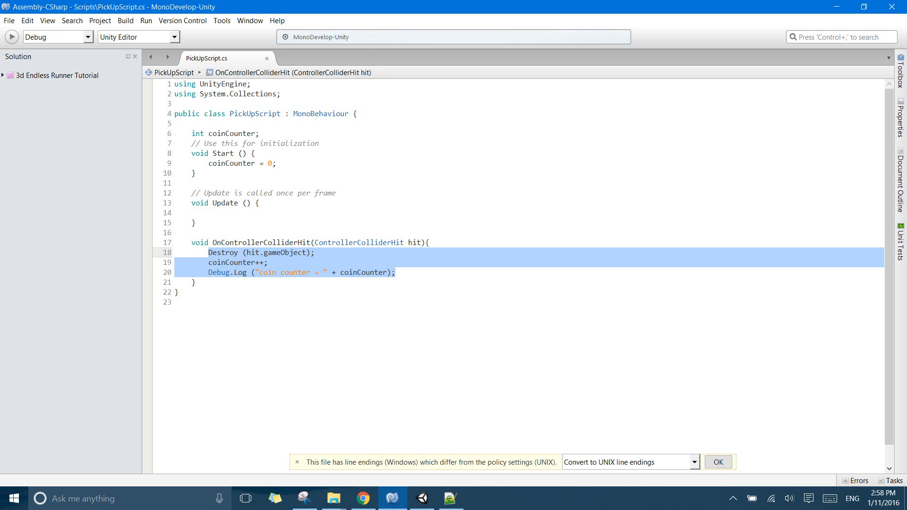
click(193, 282)
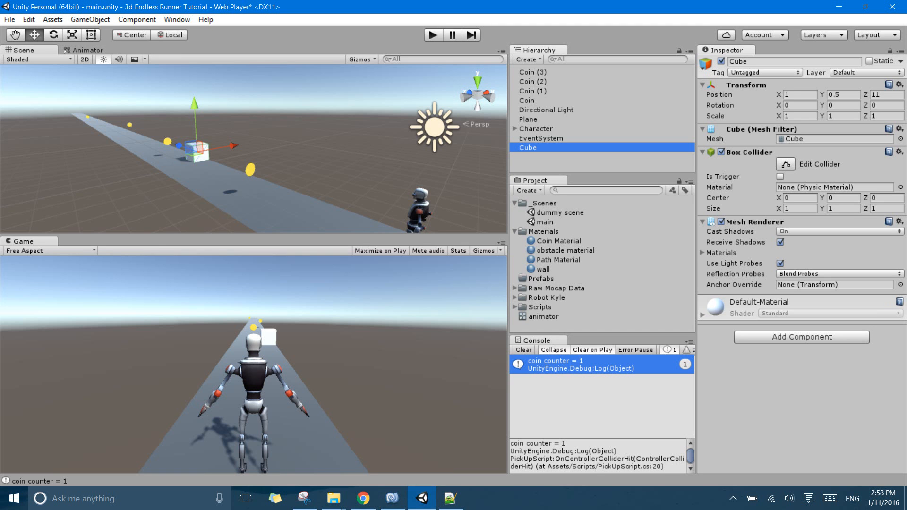
From the Coin object's Tag dropdown, add a new 'Coin' tag in Tags & Layers.
click(527, 100)
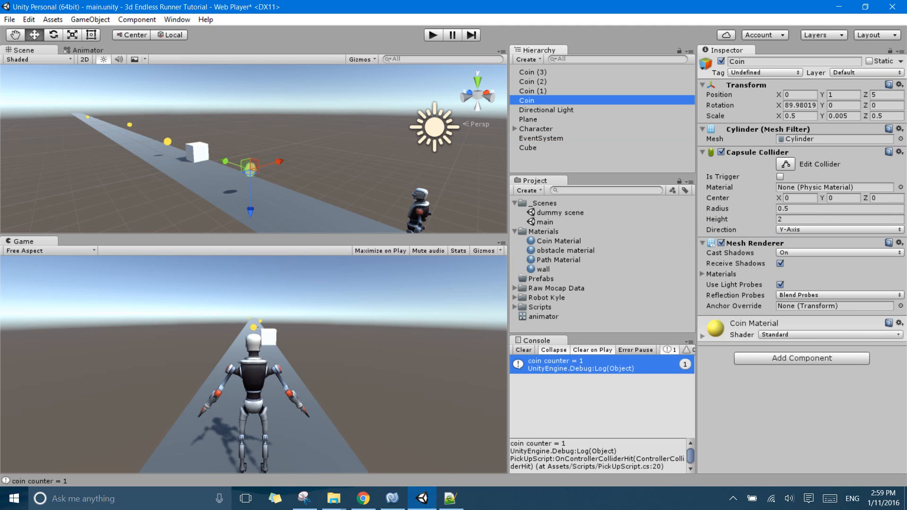
click(764, 72)
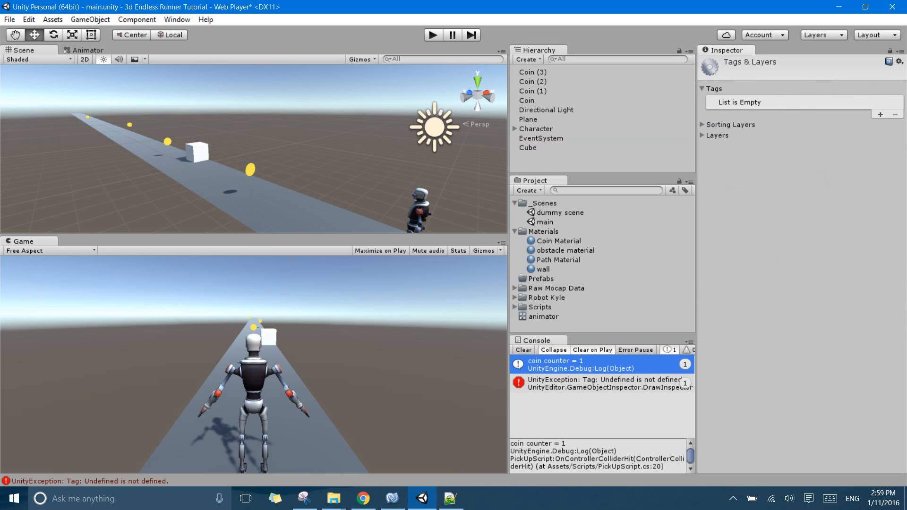
click(523, 350)
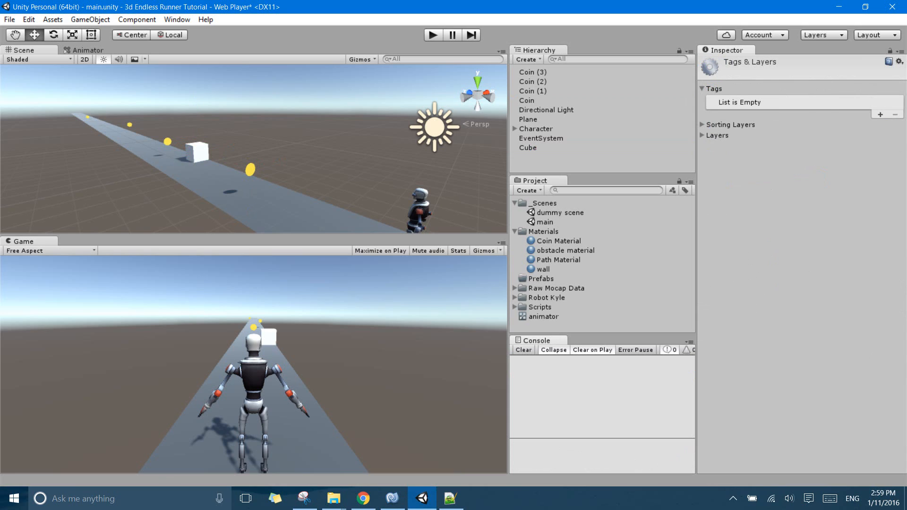
click(882, 113)
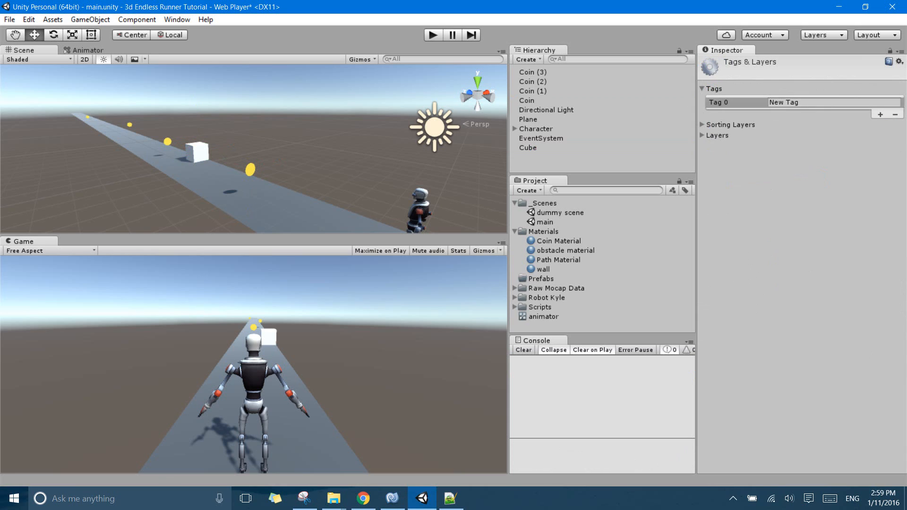
text(Coin)
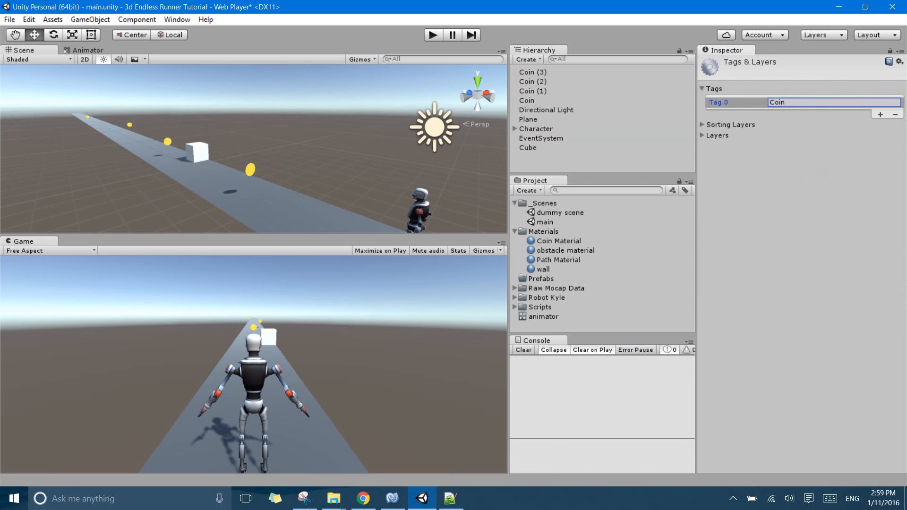
Reselect Coin and reopen its tag choices via Add Tag...
click(526, 100)
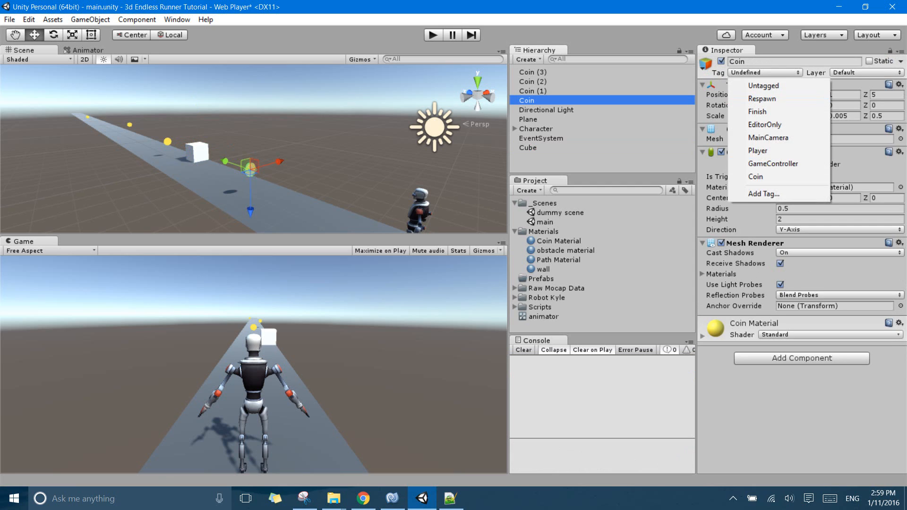
click(757, 194)
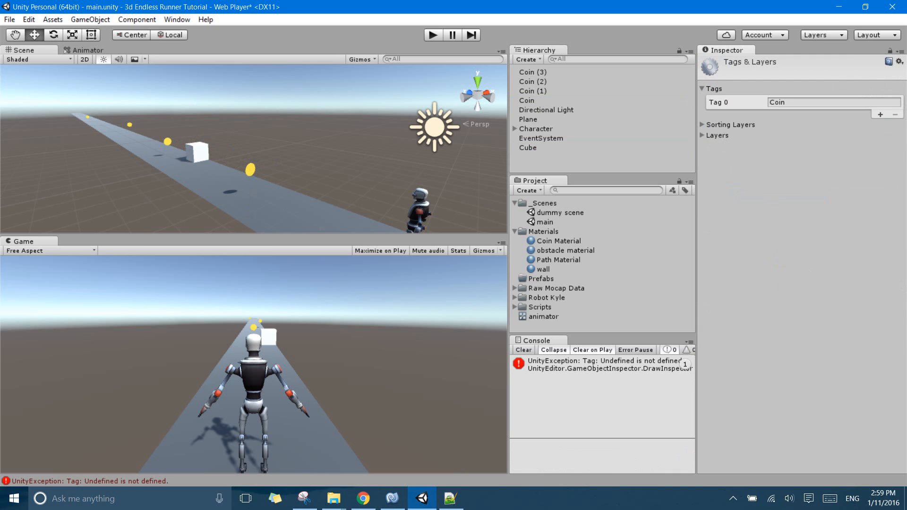
Select the coin objects and reset their broken Undefined tag to Untagged.
click(527, 100)
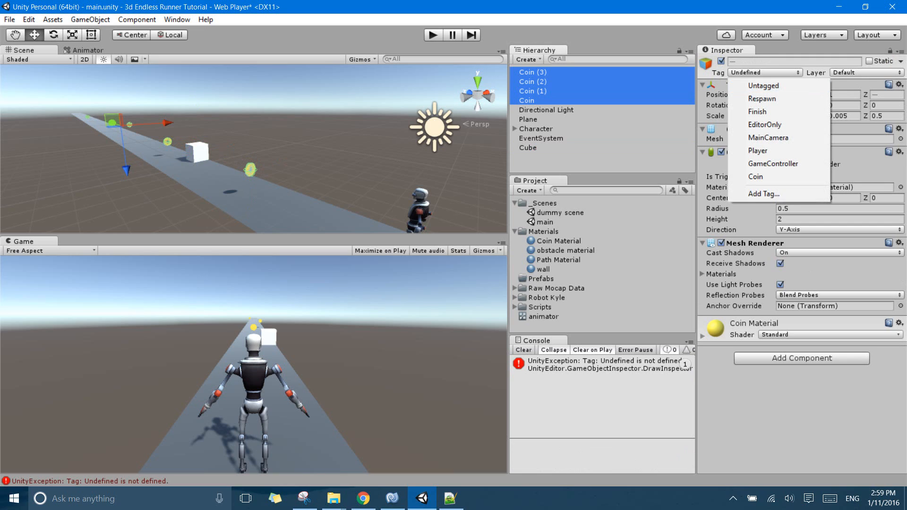
click(763, 85)
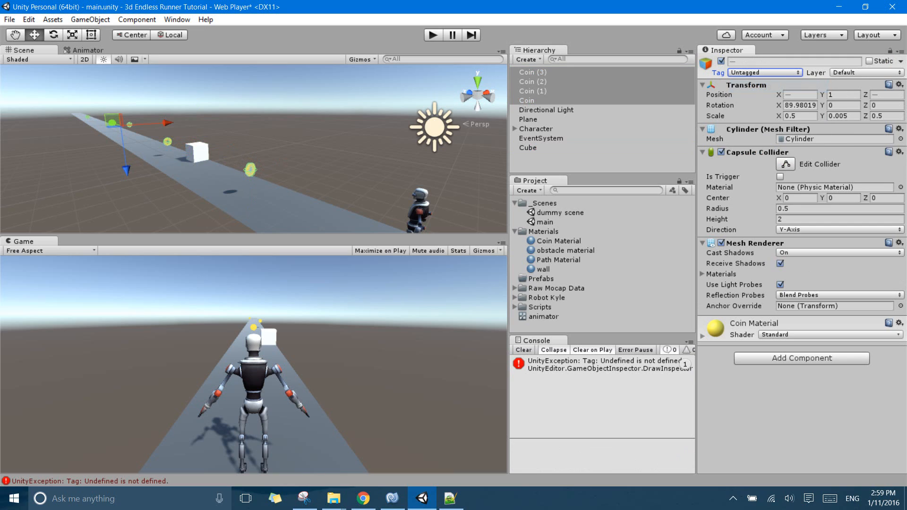
click(764, 72)
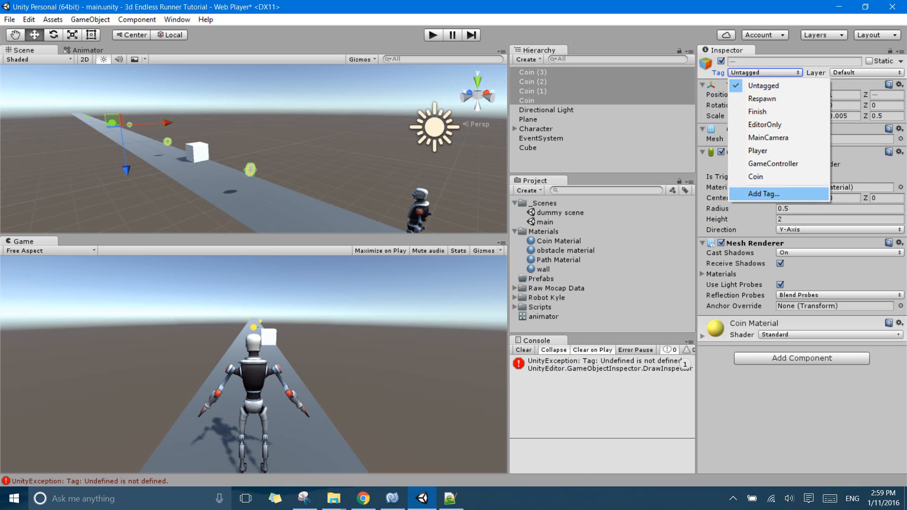
Revisit the tag settings listing Coin, then reselect the first Coin unchanged.
click(761, 195)
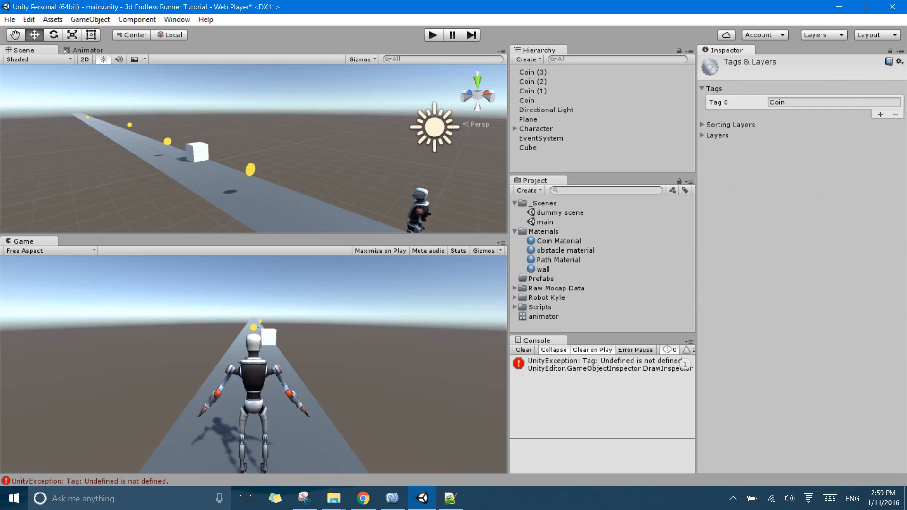
click(526, 100)
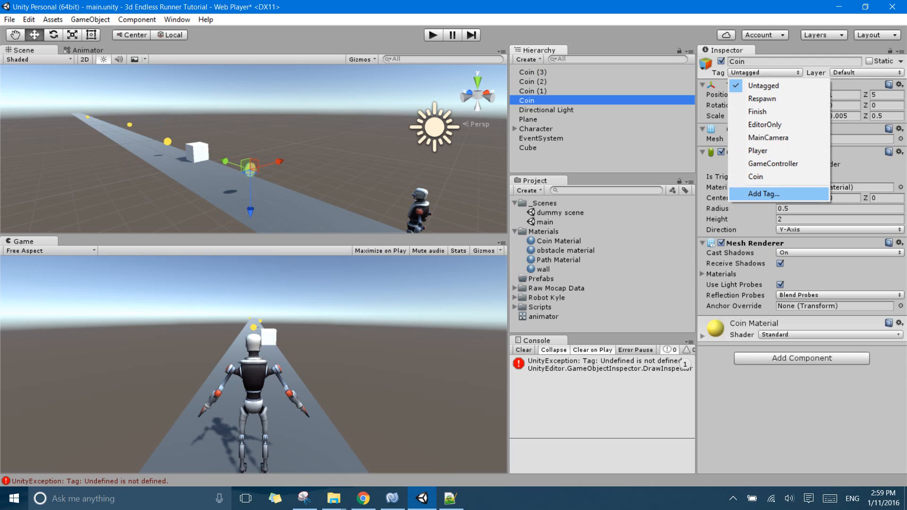
mouse_move(756, 176)
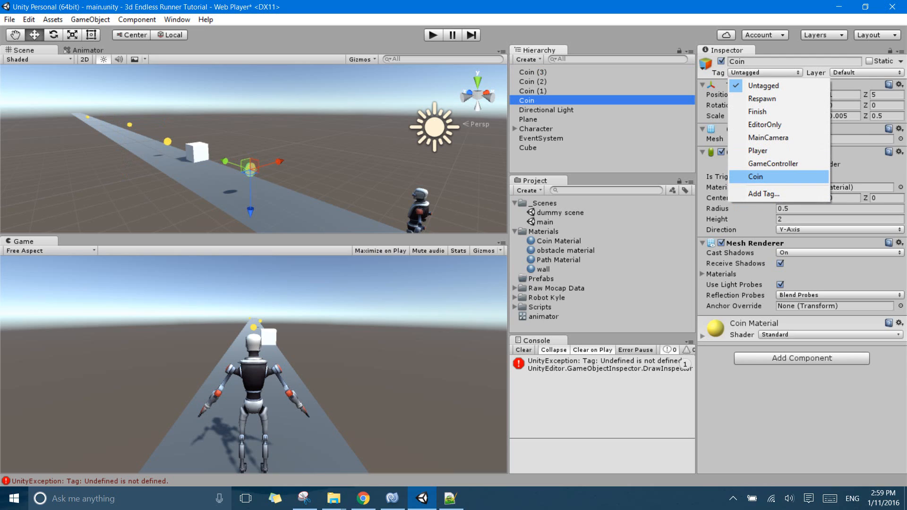
mouse_move(778, 175)
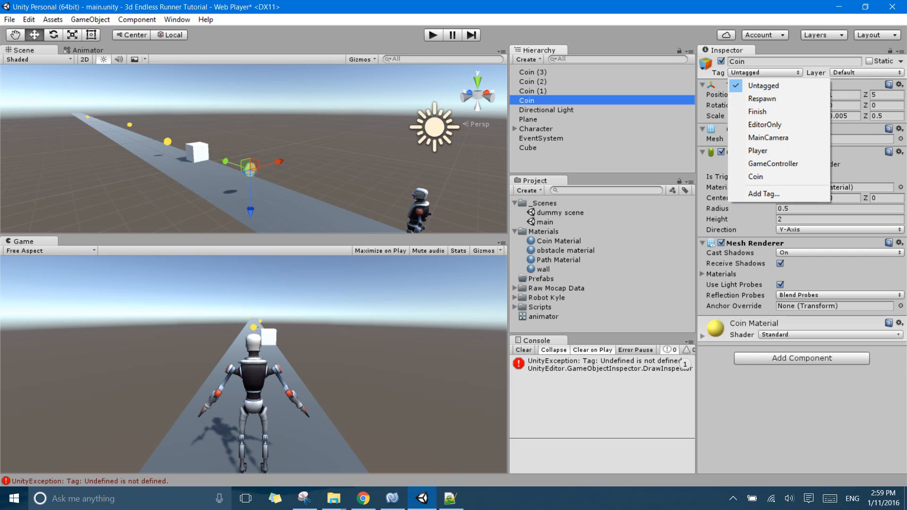
mouse_move(756, 177)
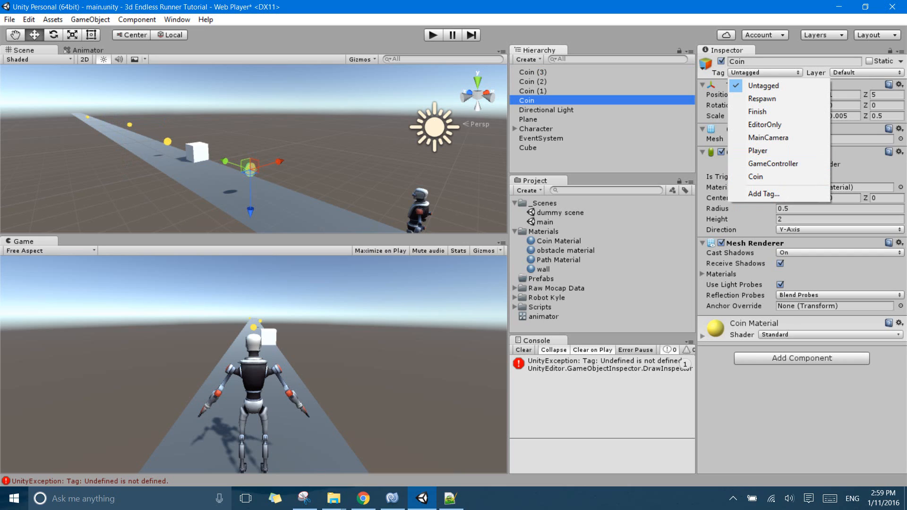
click(533, 71)
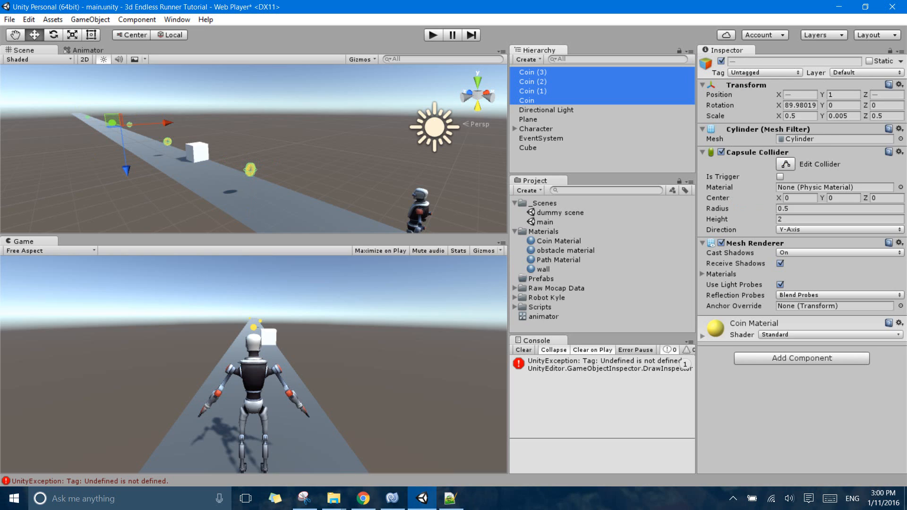
Tag all four selected coins as Coin.
click(764, 72)
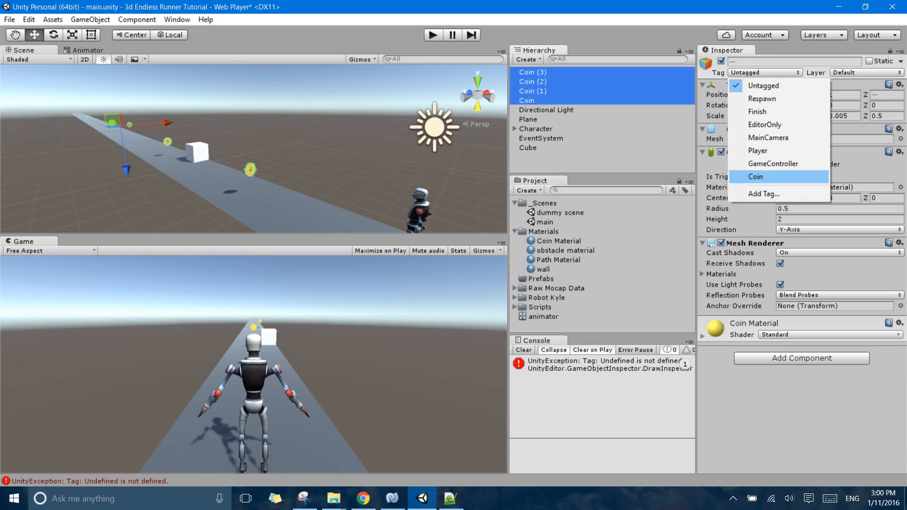
click(754, 177)
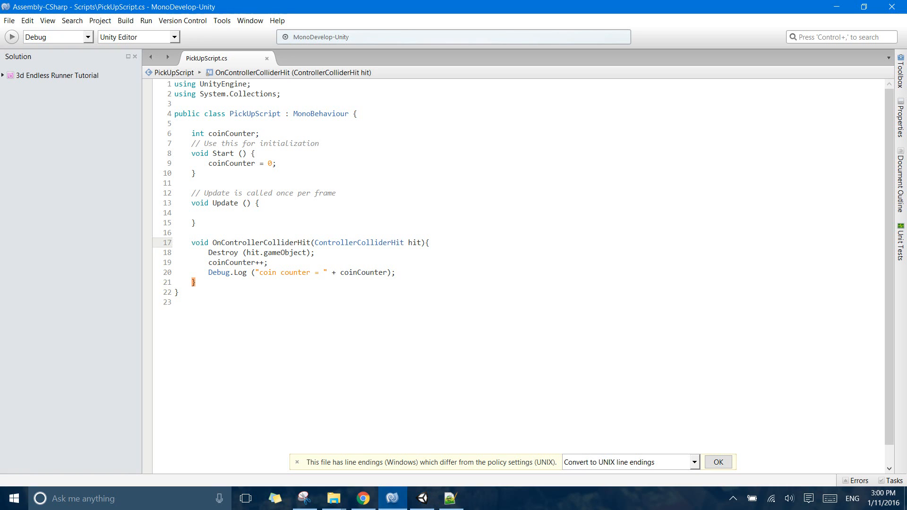
Write if (hit.gameObject.CompareTag("Coin")) inside OnControllerColliderHit.
text(if()
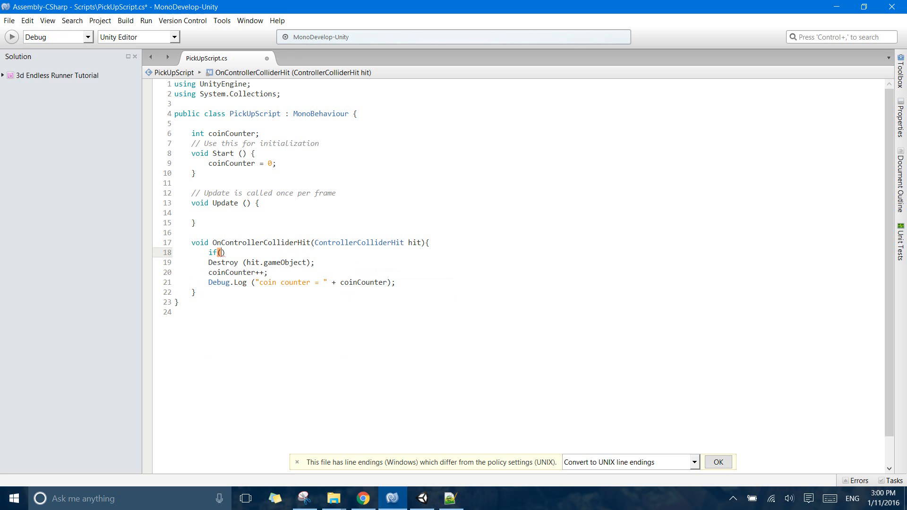
text(hit.)
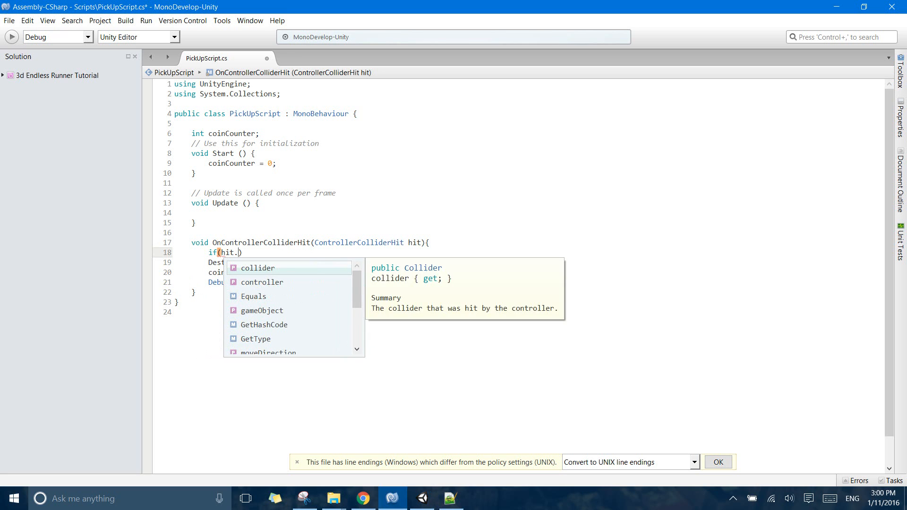
text(gameObject.c)
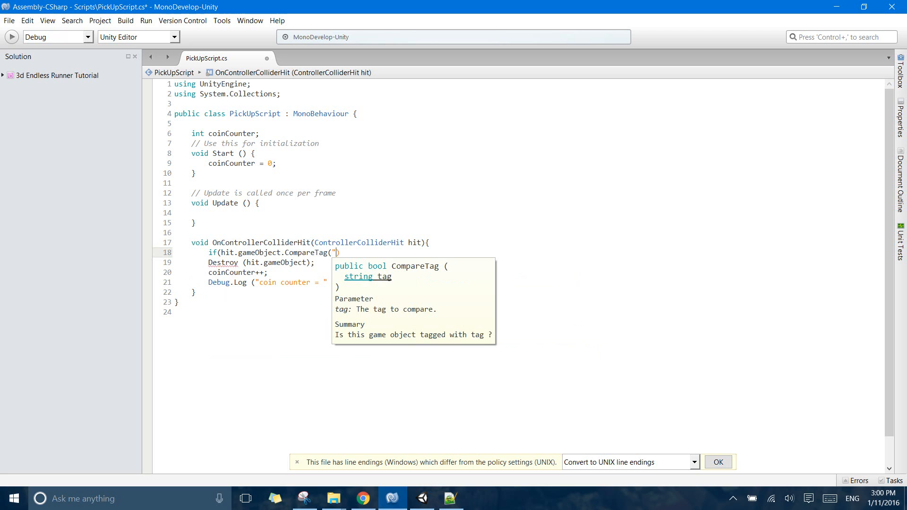
text(Co")
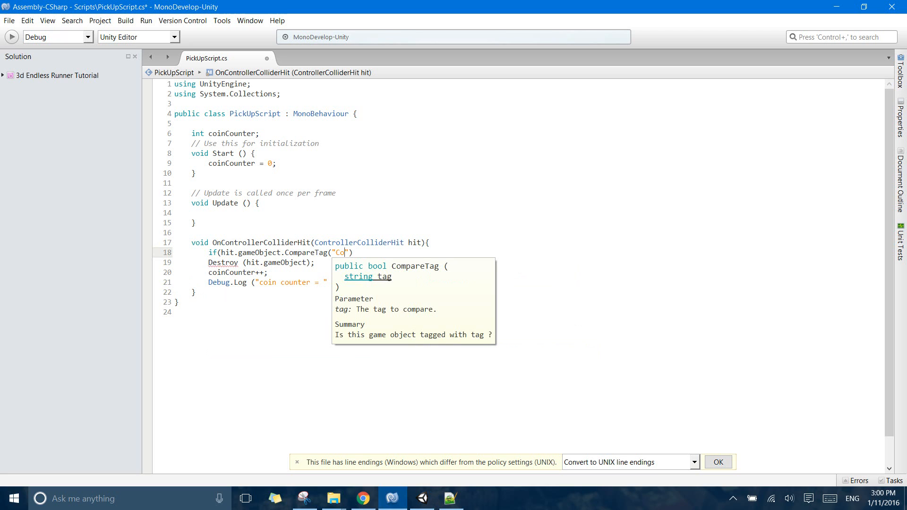
text(in)
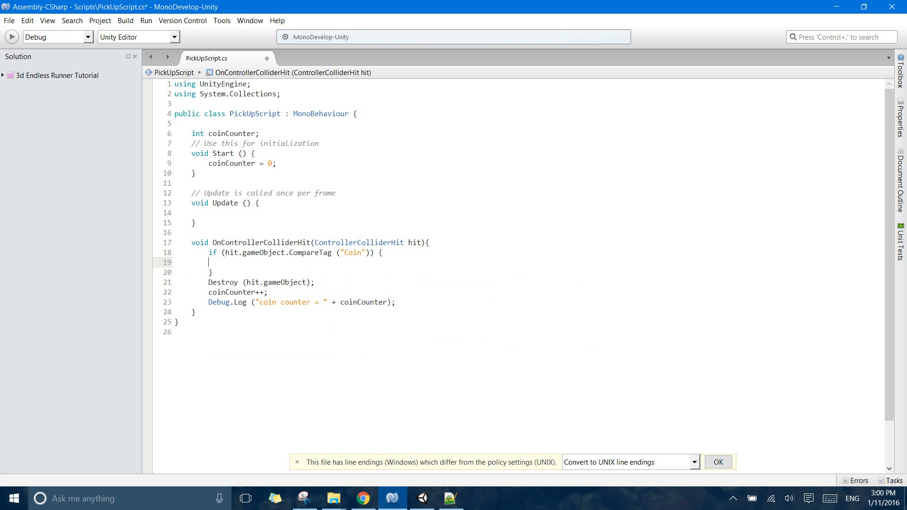
double_click(310, 254)
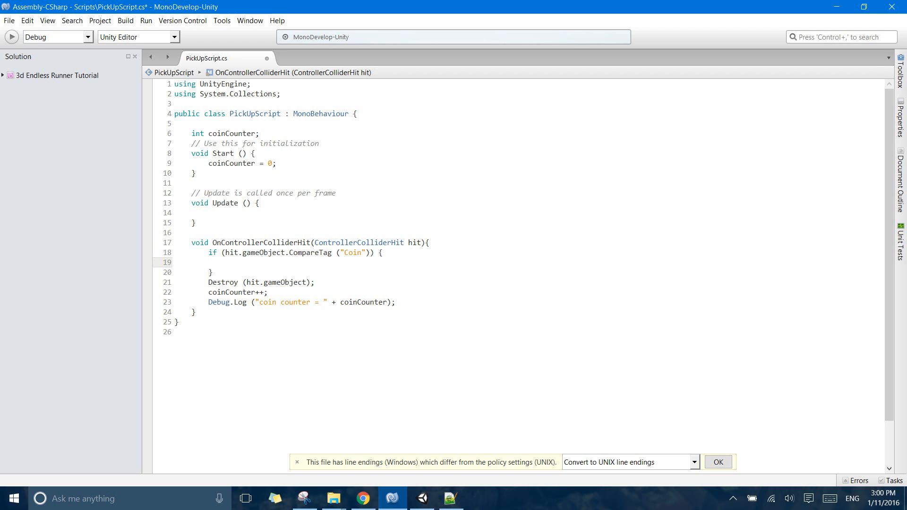
Move Destroy(hit.gameObject) and the counter code inside the if block, then return to Unity.
click(210, 262)
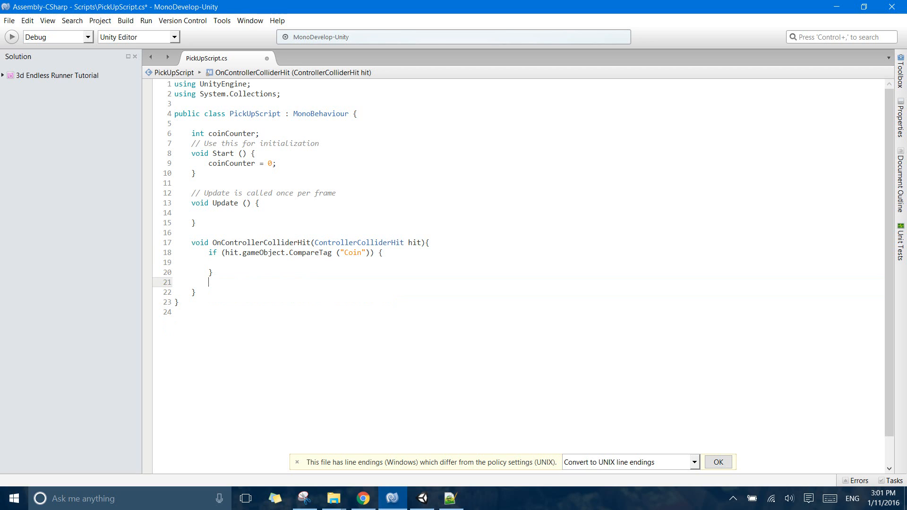
text(Destroy (hit.gameObject);)
text(Debug.Log ("coin counter = " + coinCounter);)
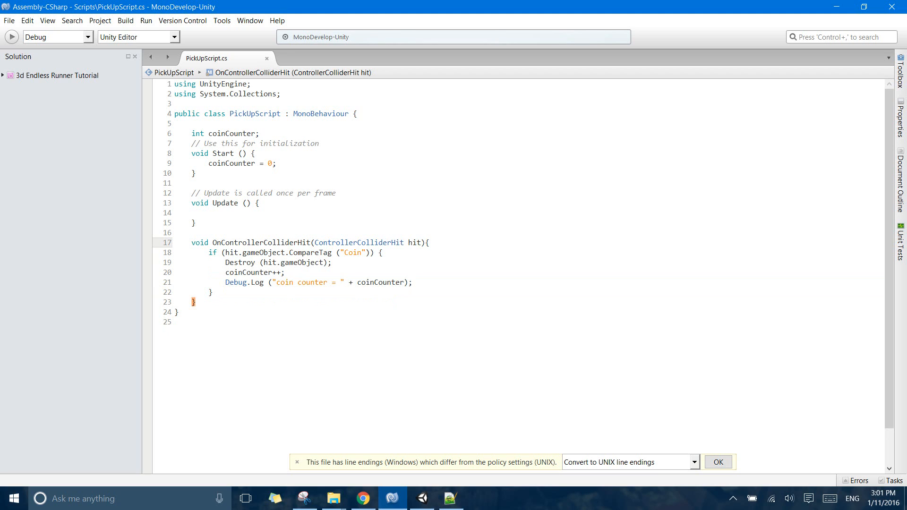
click(421, 241)
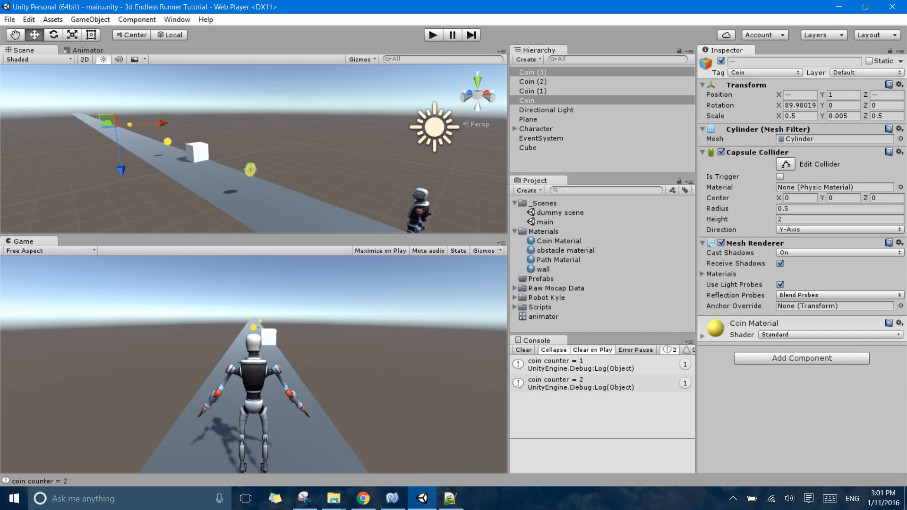
Open the Hierarchy list of UI elements to add after the coin-counter test run.
click(527, 148)
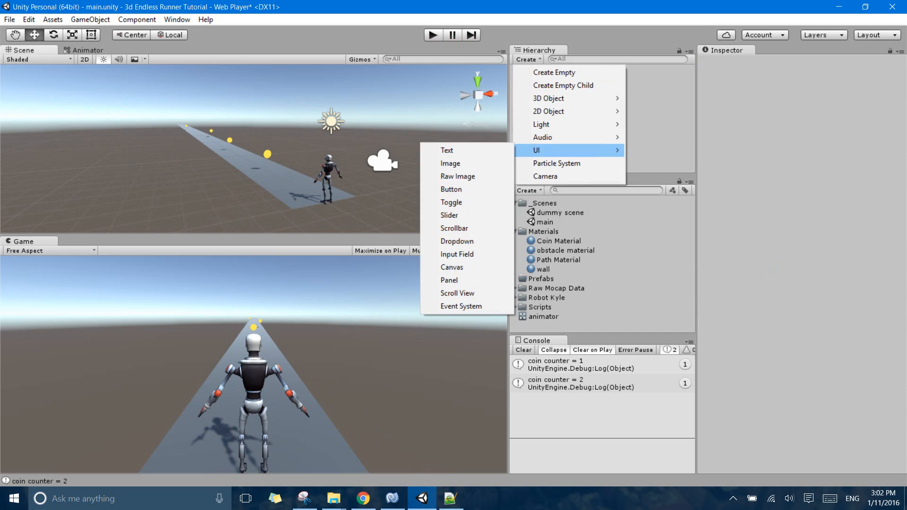
mouse_move(452, 266)
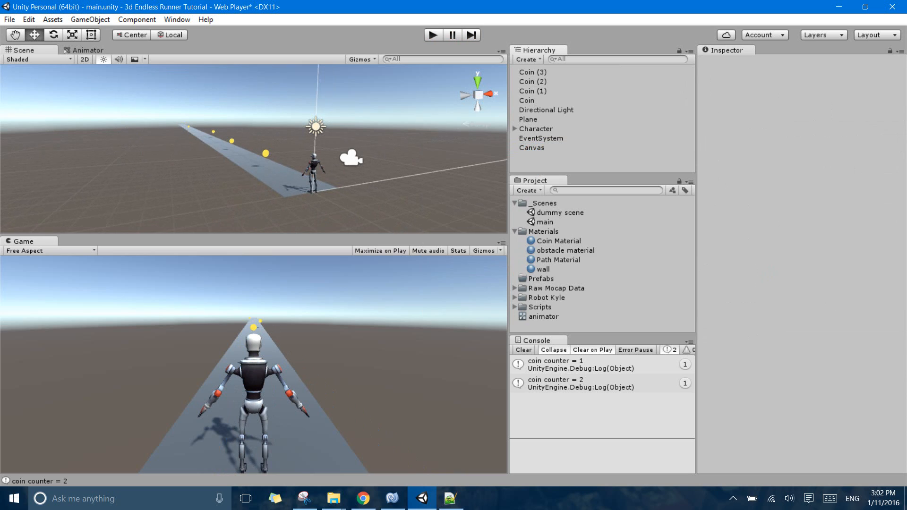
Select the new Canvas, then inspect Coin, Coin (2) and the Character's pickup script.
click(533, 147)
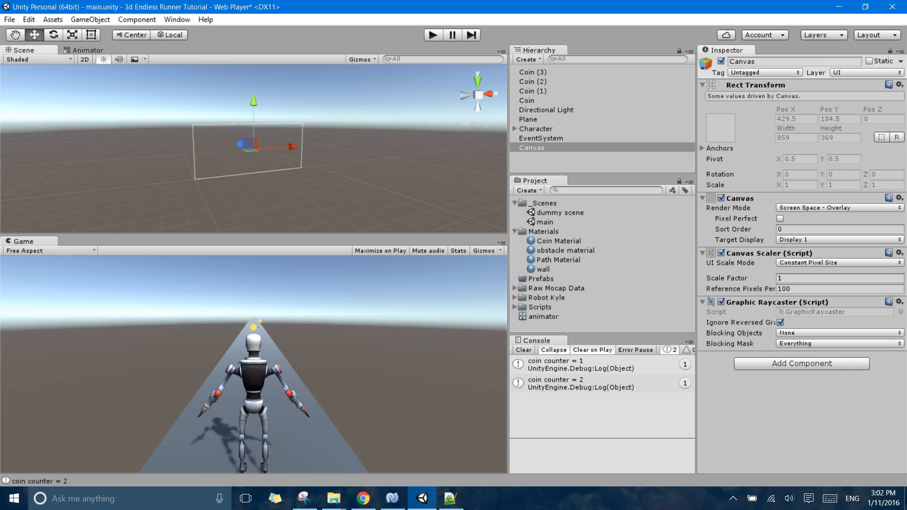
click(527, 100)
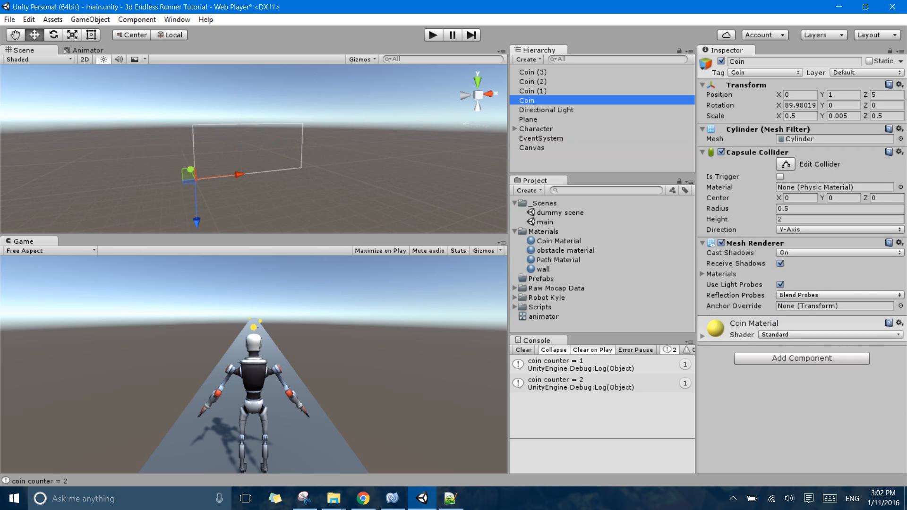
click(533, 81)
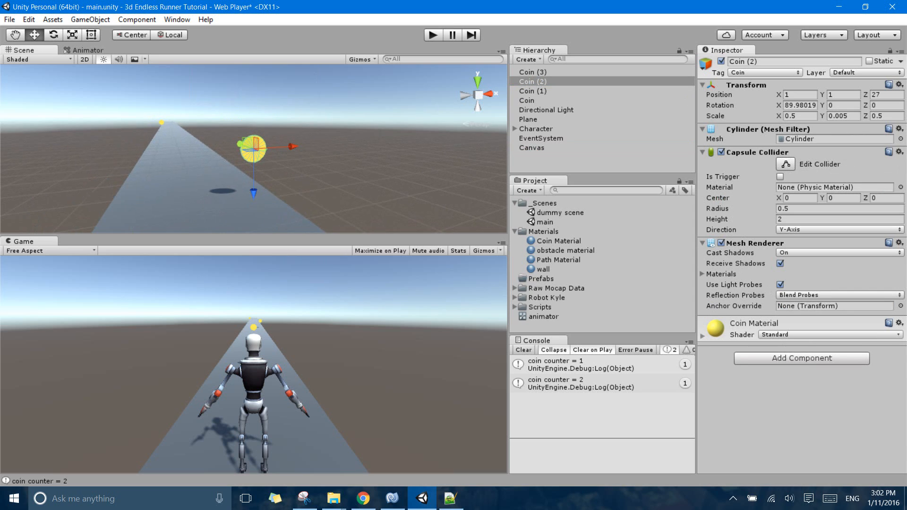
click(537, 129)
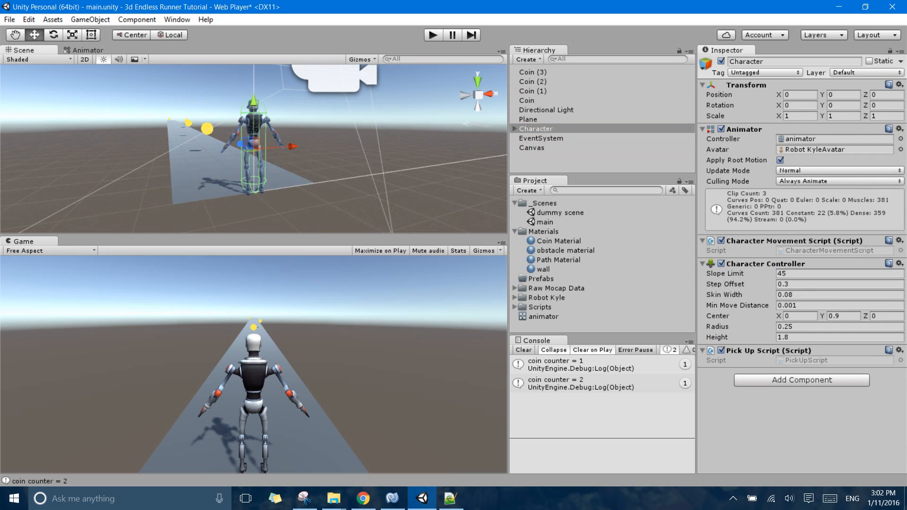
Switch between Canvas and Character, ending with the Canvas selected for adding UI.
click(531, 148)
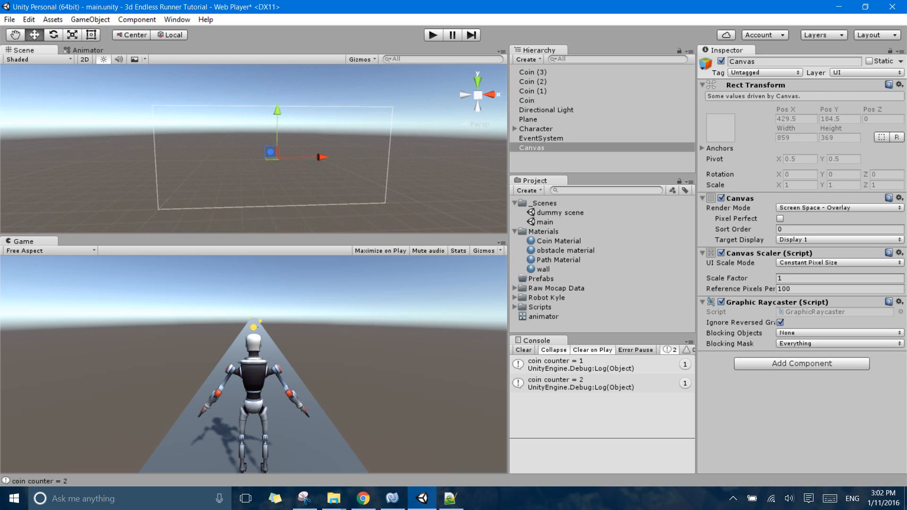
click(536, 128)
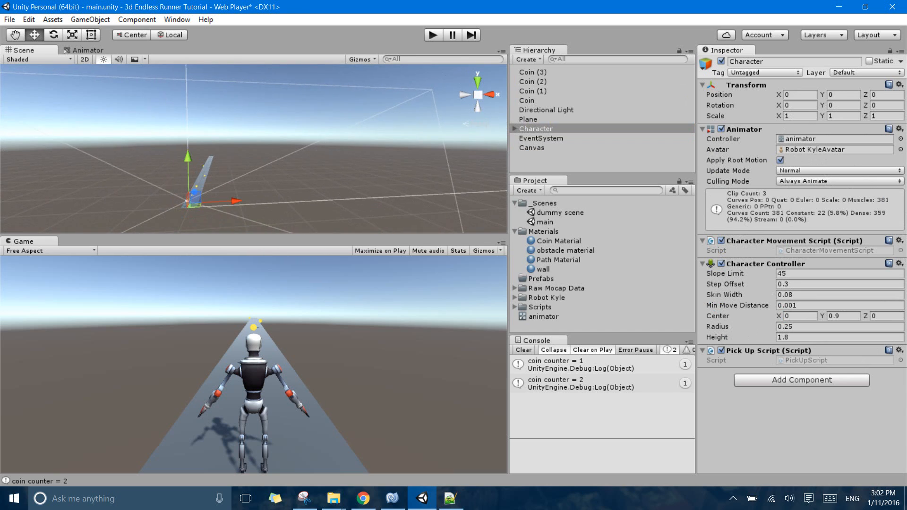
click(530, 147)
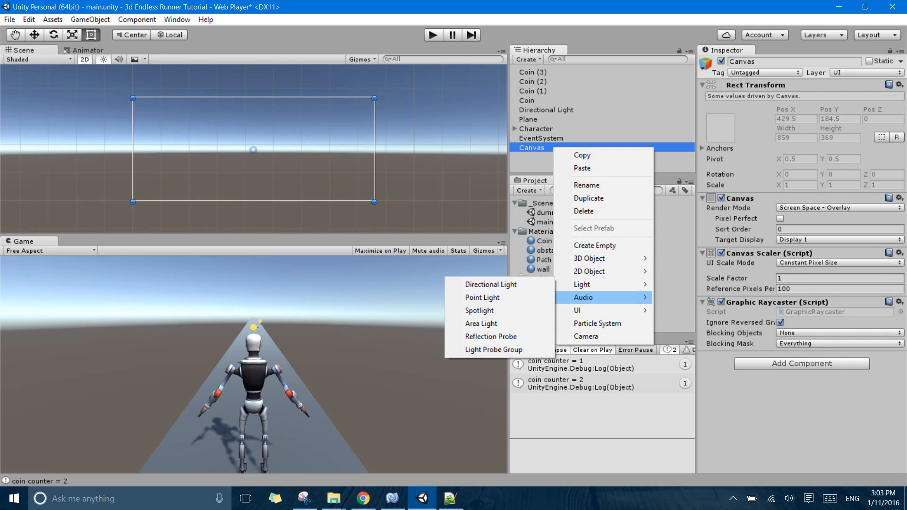
mouse_move(585, 310)
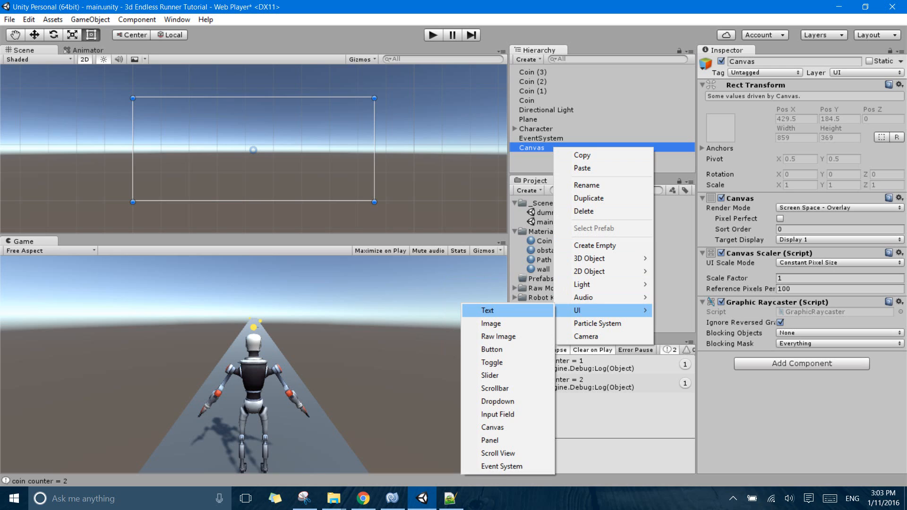
Add a Text element under the Canvas and anchor it to the top-right corner.
click(488, 310)
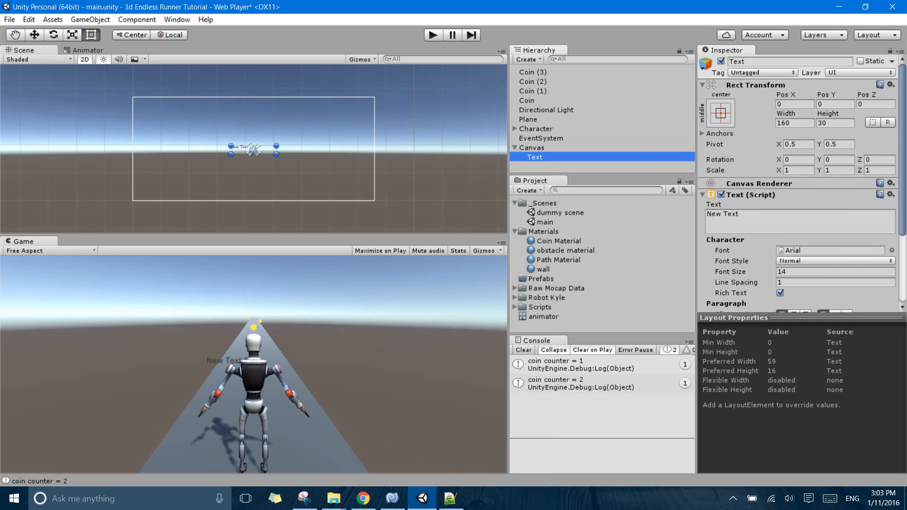
click(720, 113)
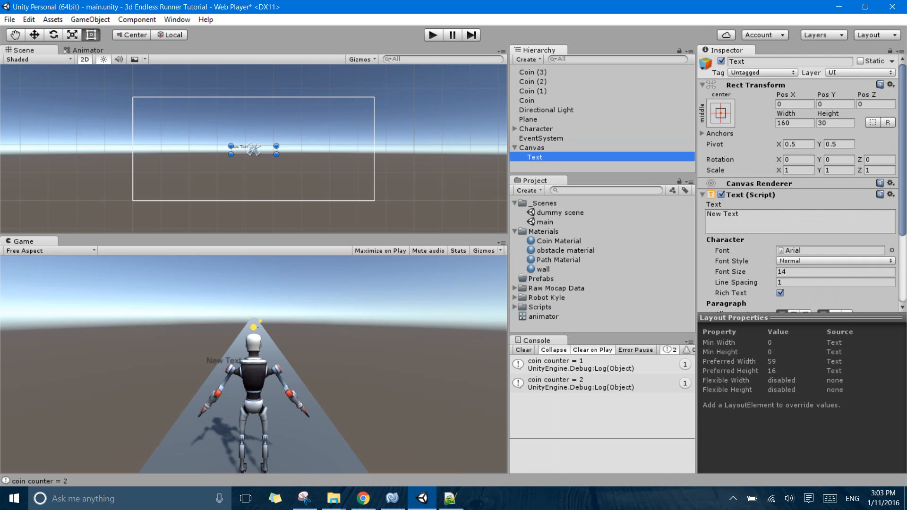
click(720, 111)
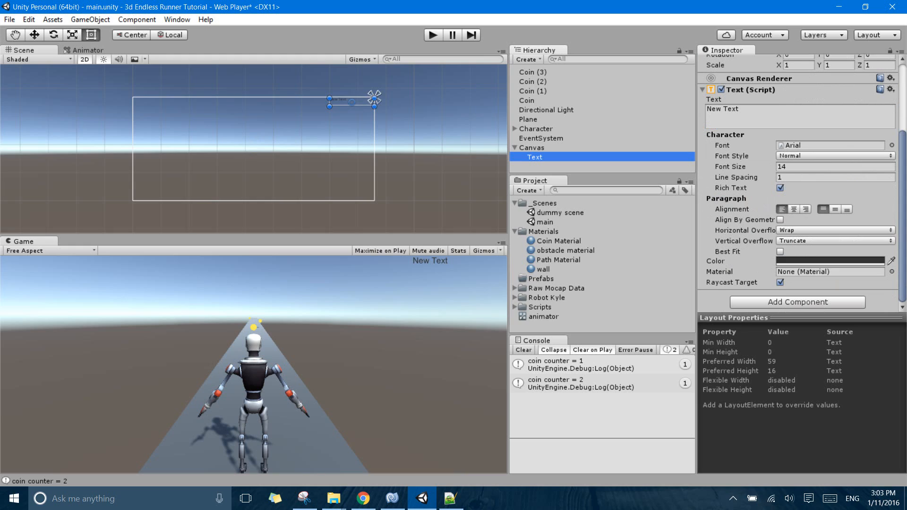
Set the Text component to font size 28 and centre alignment.
click(835, 156)
text(2)
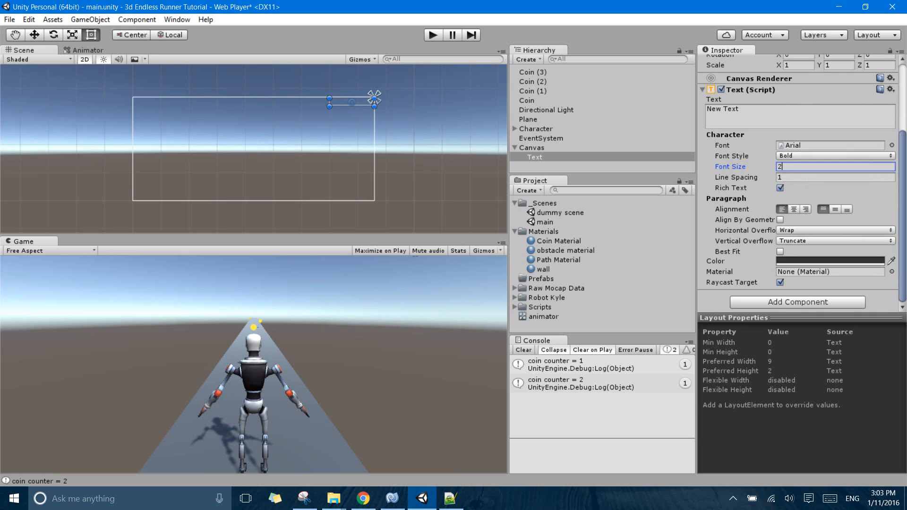
text(8)
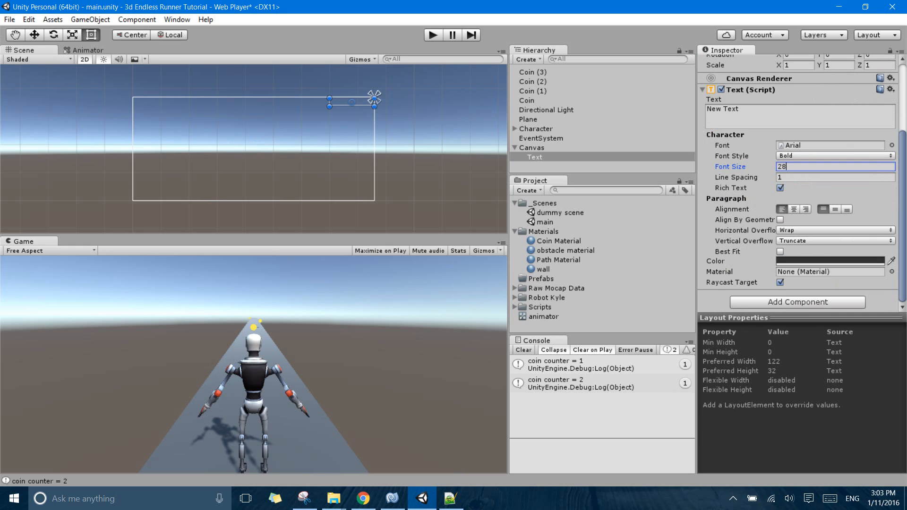
click(835, 229)
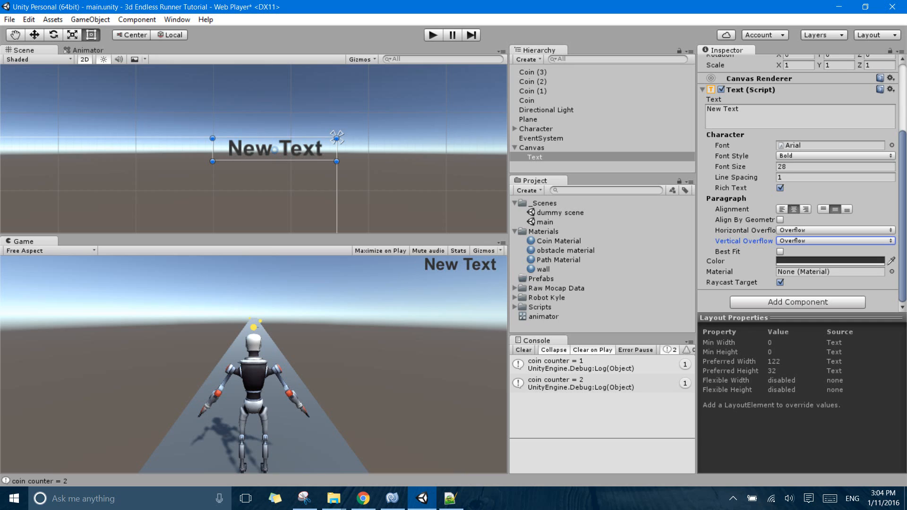
Make the text read 'Score: 0' and rename the object ScoreText.
text(Score:)
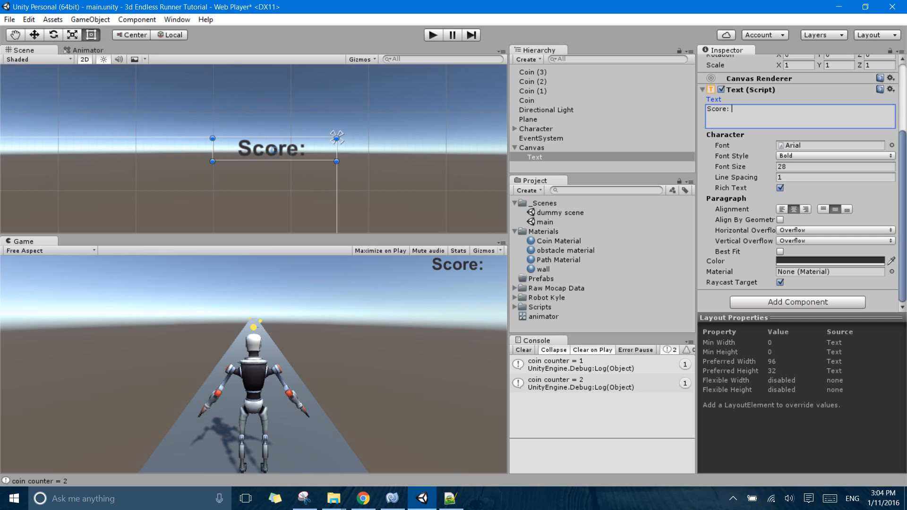
text(0)
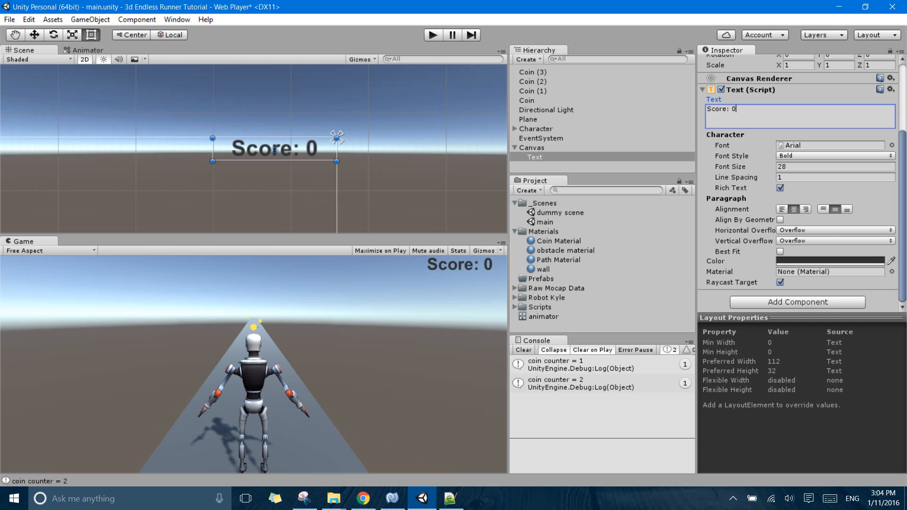
double_click(534, 156)
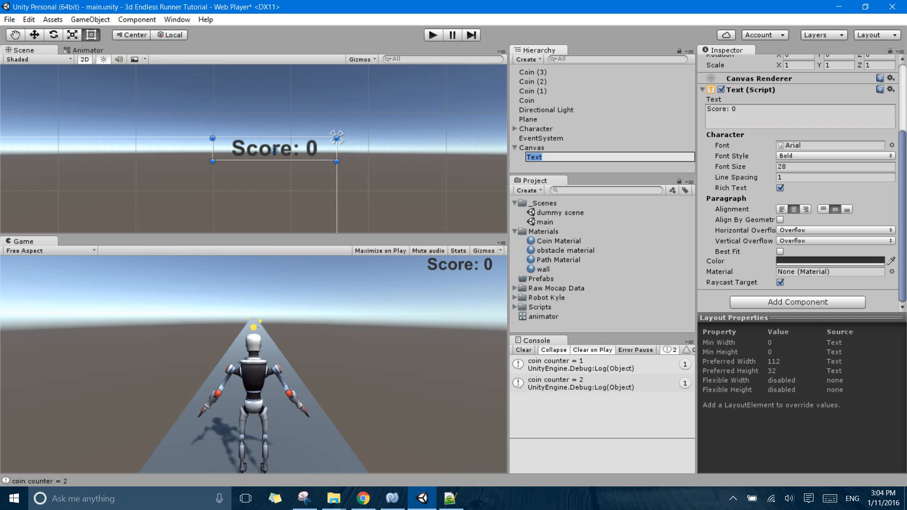
text(ScoreText)
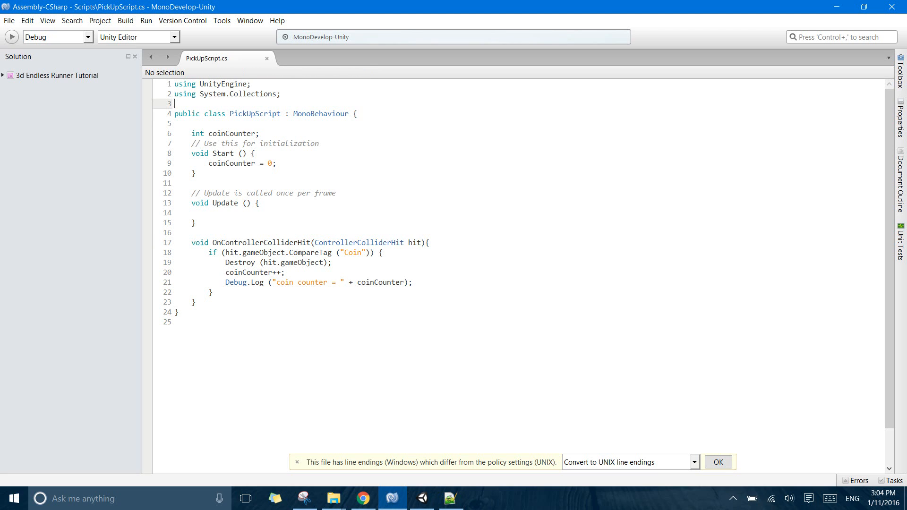
Add a 'using UnityEngine.UI;' line to PickUpScript.
text(usin)
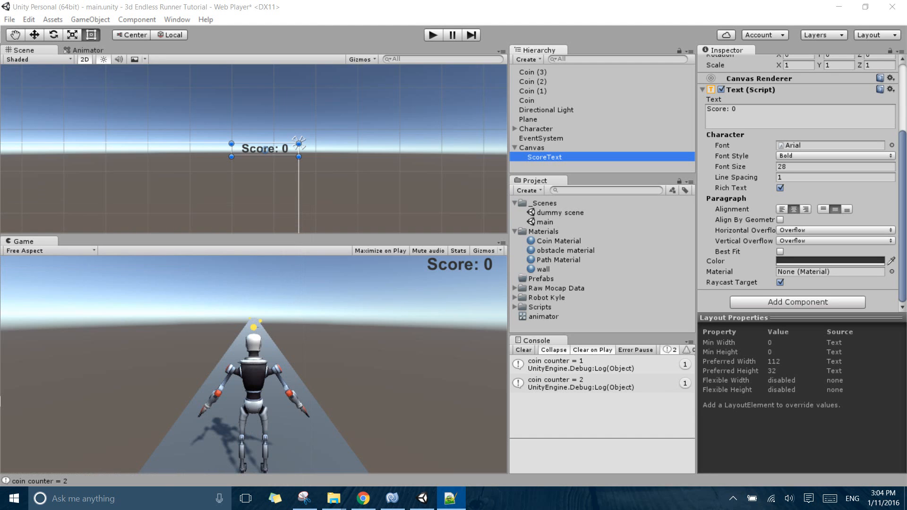
click(393, 499)
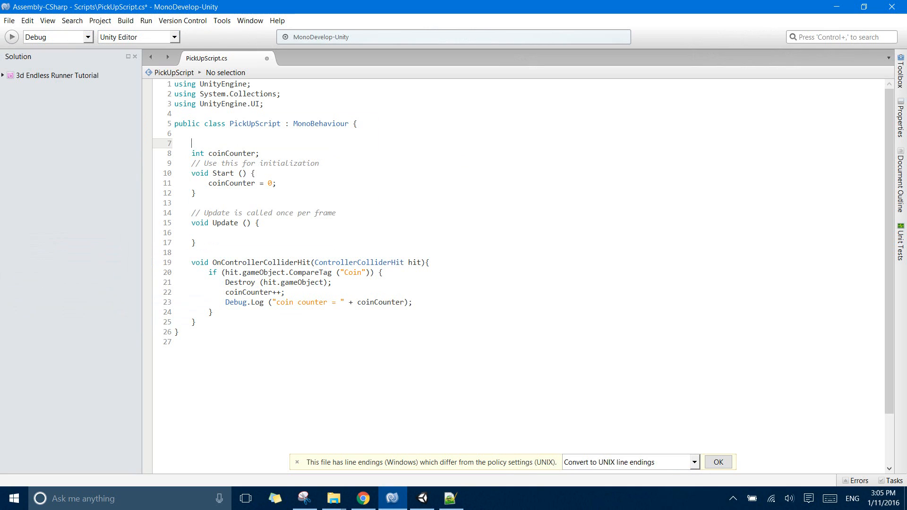
Declare 'public Text scoreText;' above coinCounter in PickUpScript.
text(public)
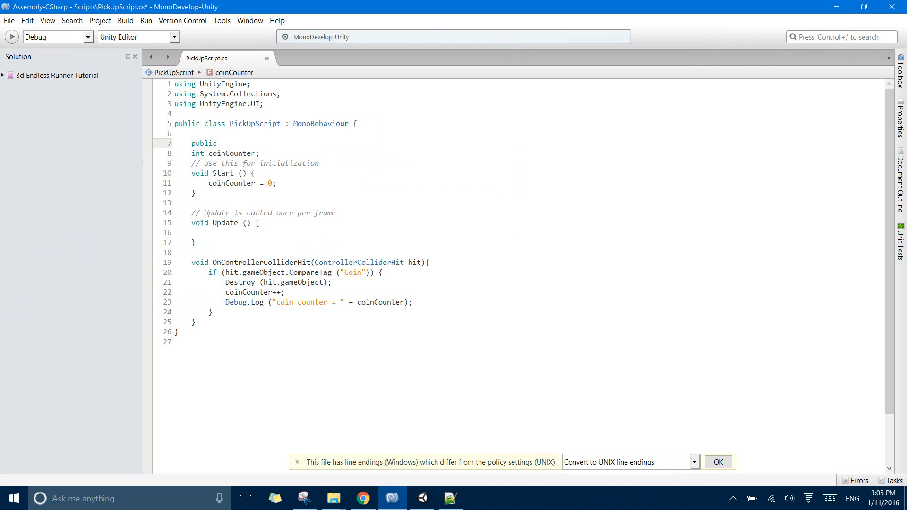
text(Text)
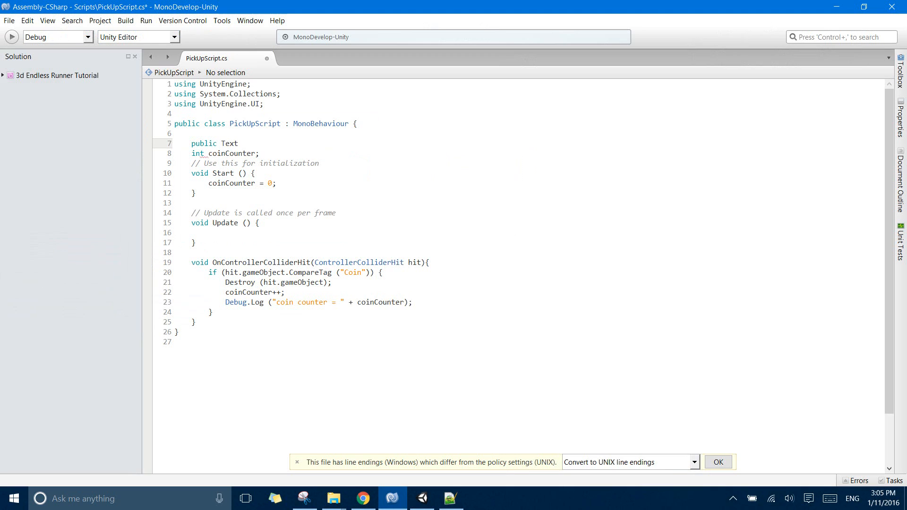
text(scoreT)
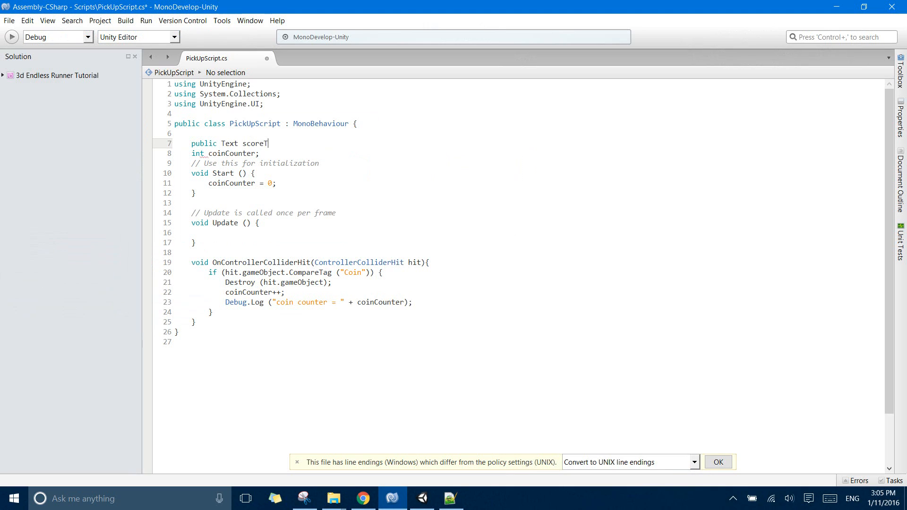
text(ext;)
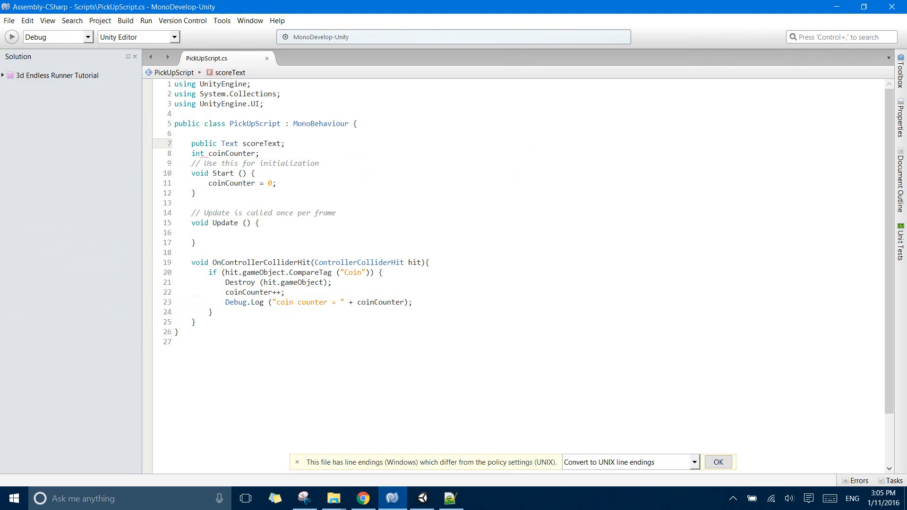
click(421, 498)
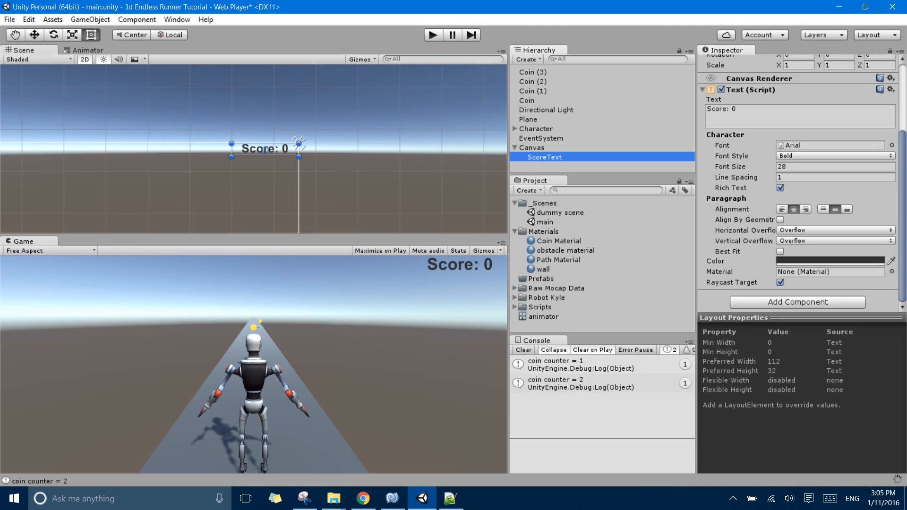
click(536, 128)
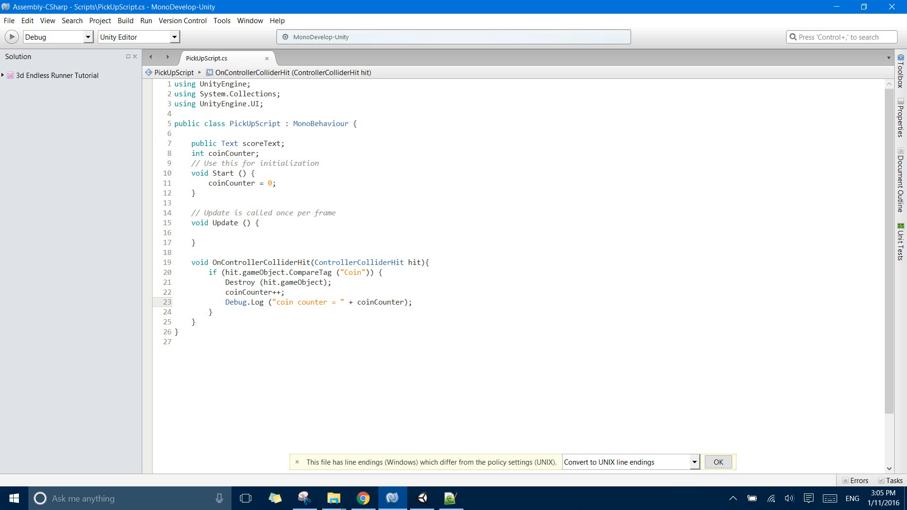
Add 'scoreText.text = "Score: " + coinCounter.ToString ();' in the coin-collision block and save.
text(scoreText.)
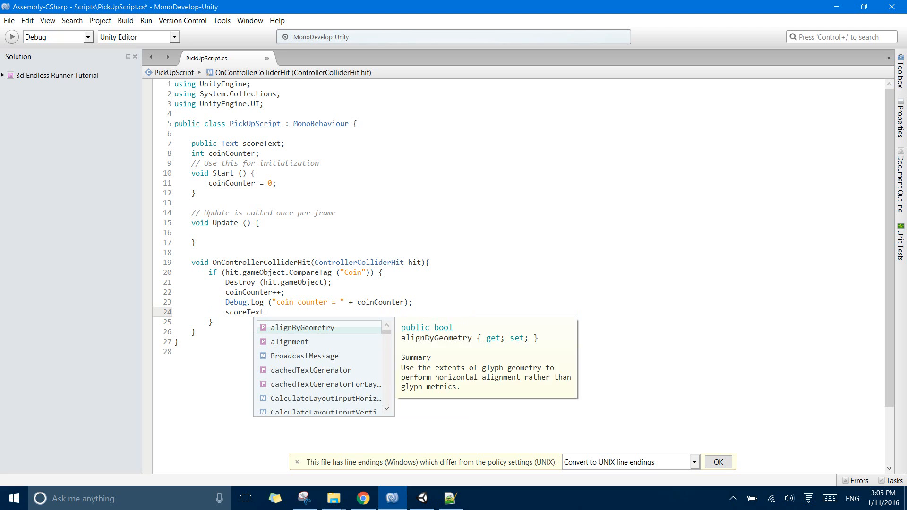
text(text = "Score)
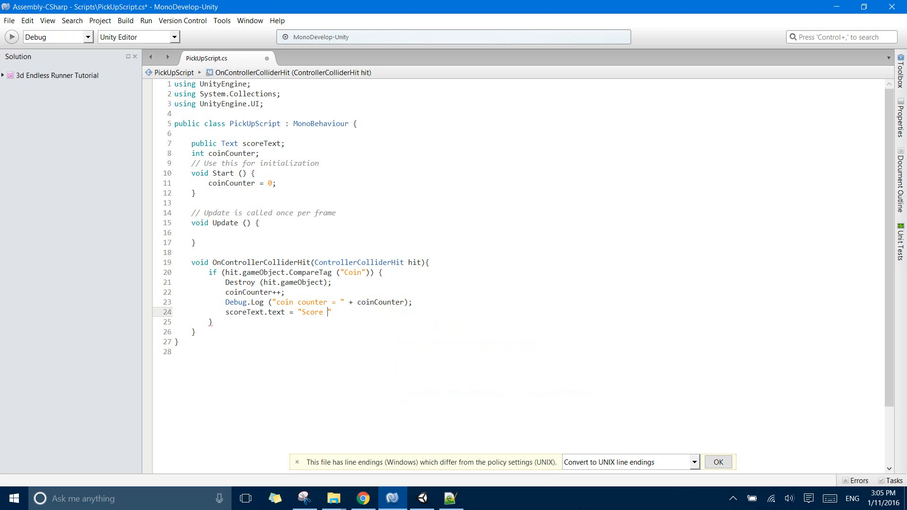
text(:)
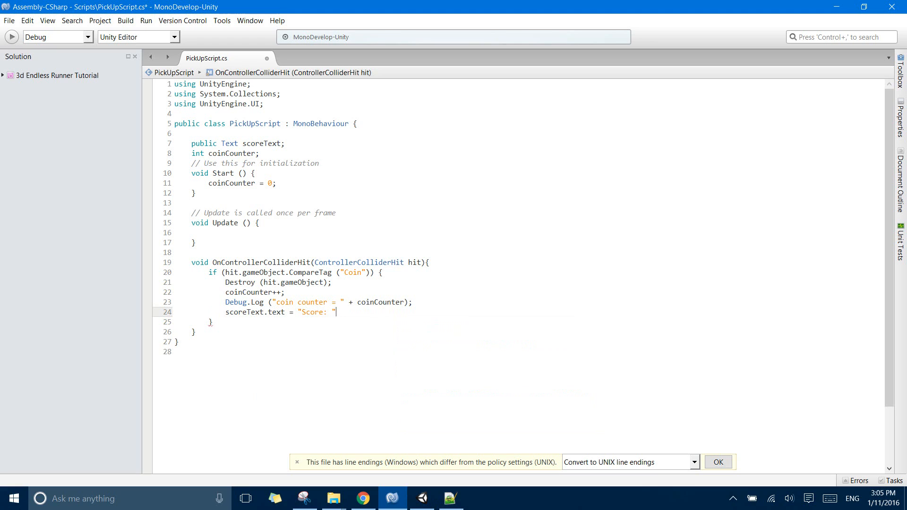
double_click(312, 312)
text( +)
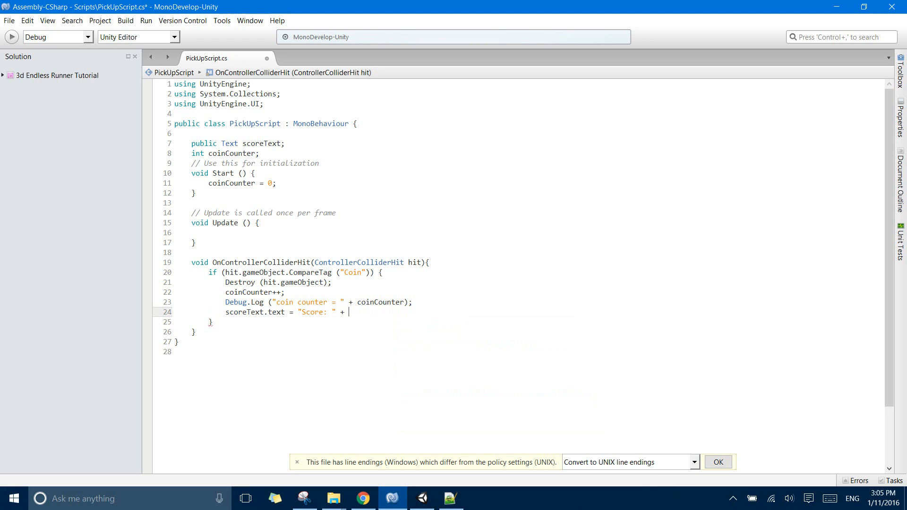
text(coinCounter)
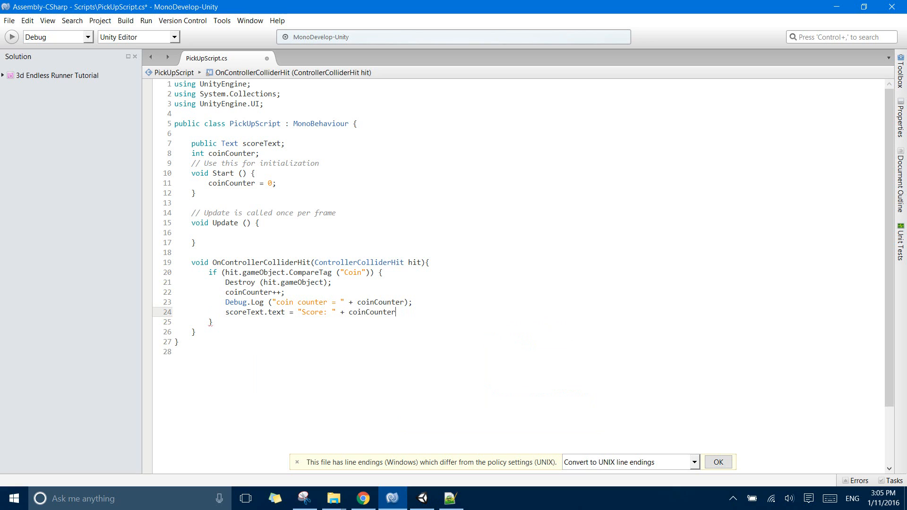
double_click(371, 312)
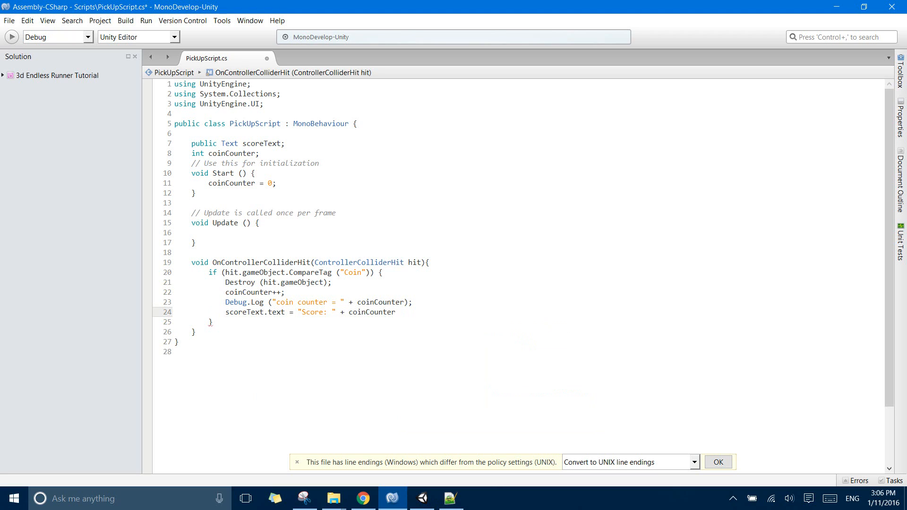
text(.t)
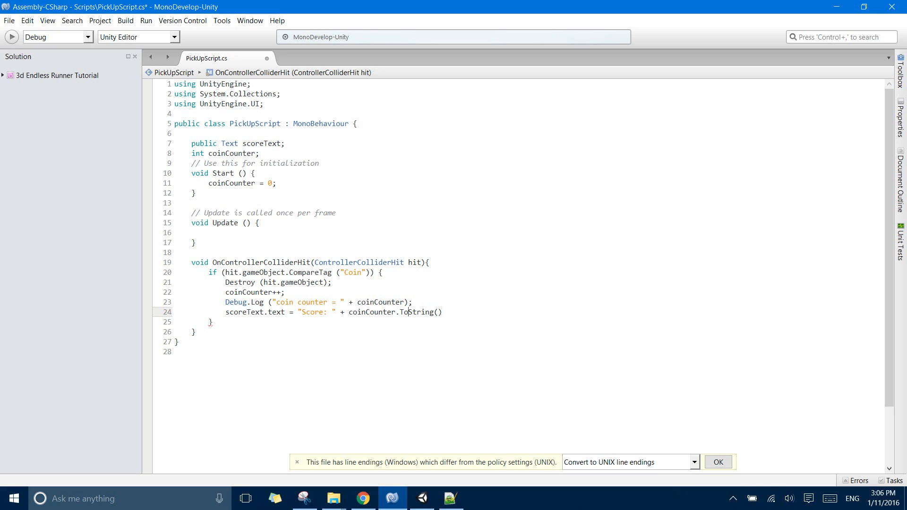
double_click(417, 312)
text(;)
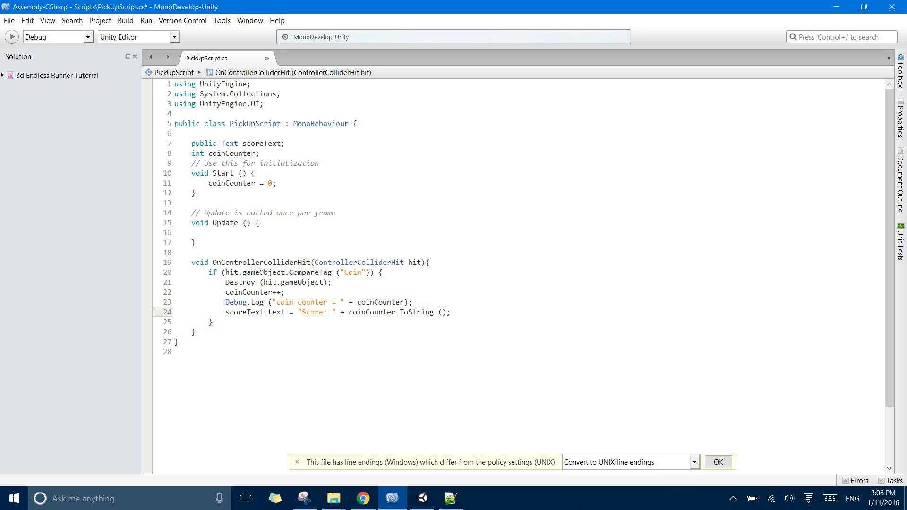
key(ctrl+s)
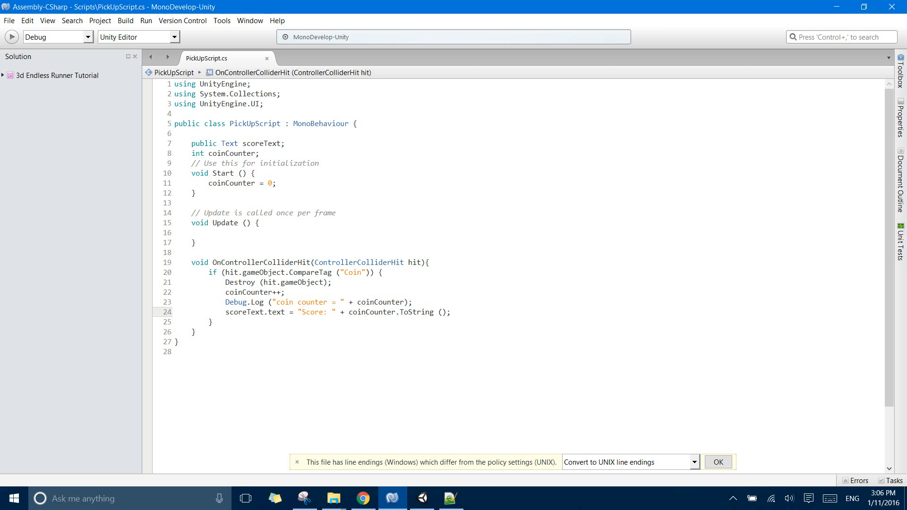
triple_click(333, 312)
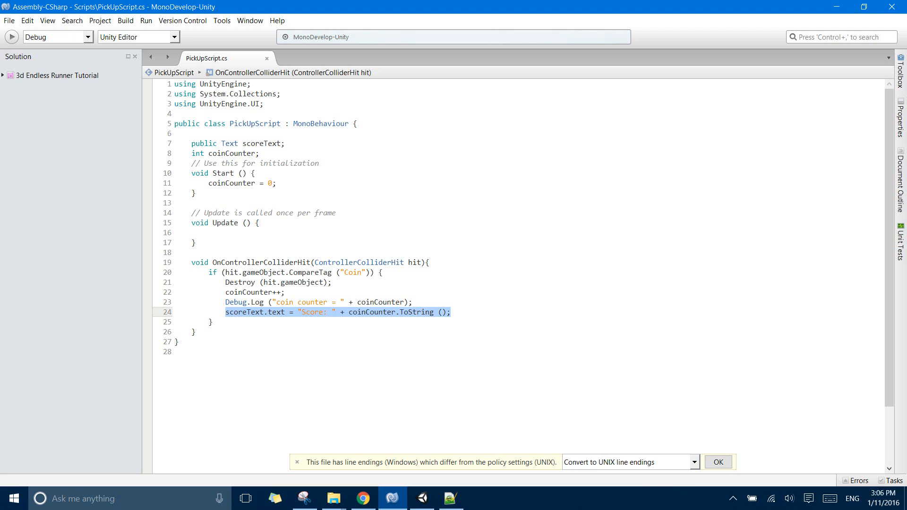